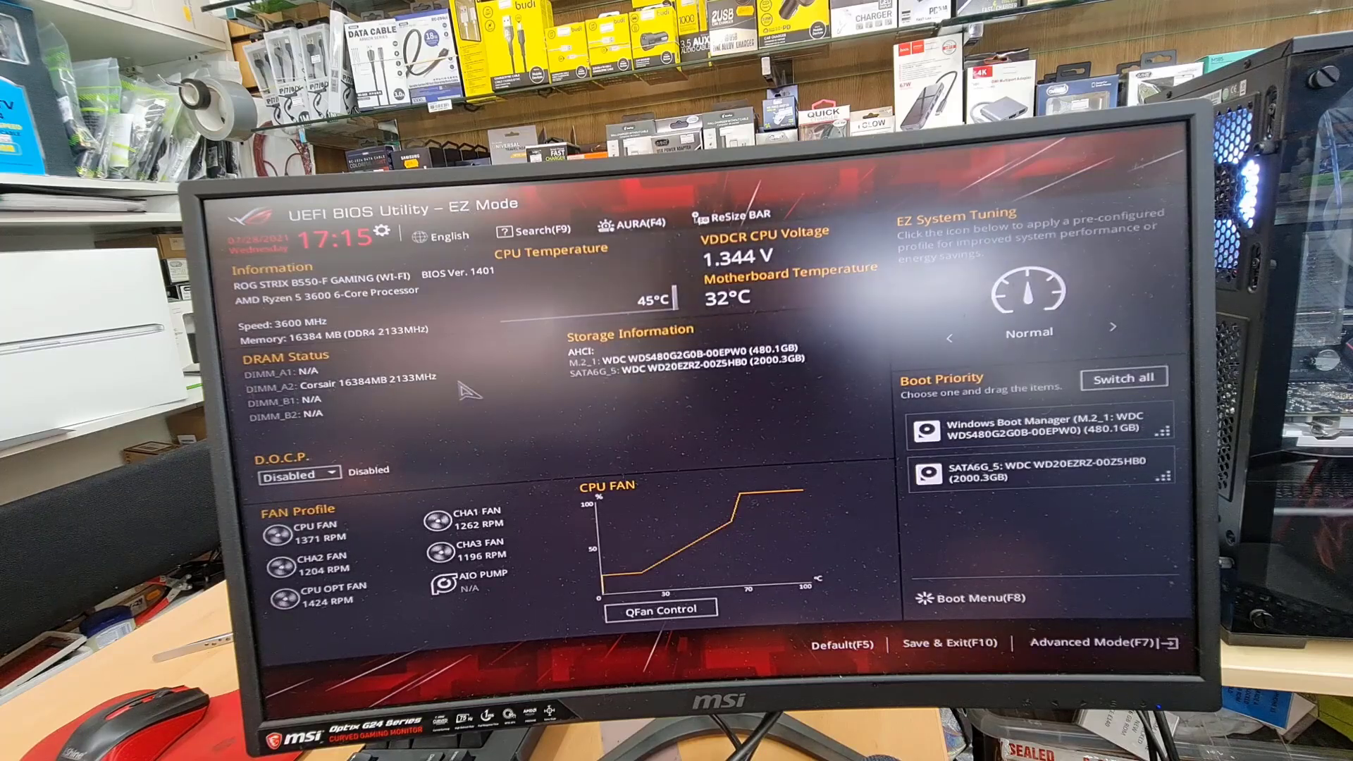
pyautogui.moveTo(711, 530)
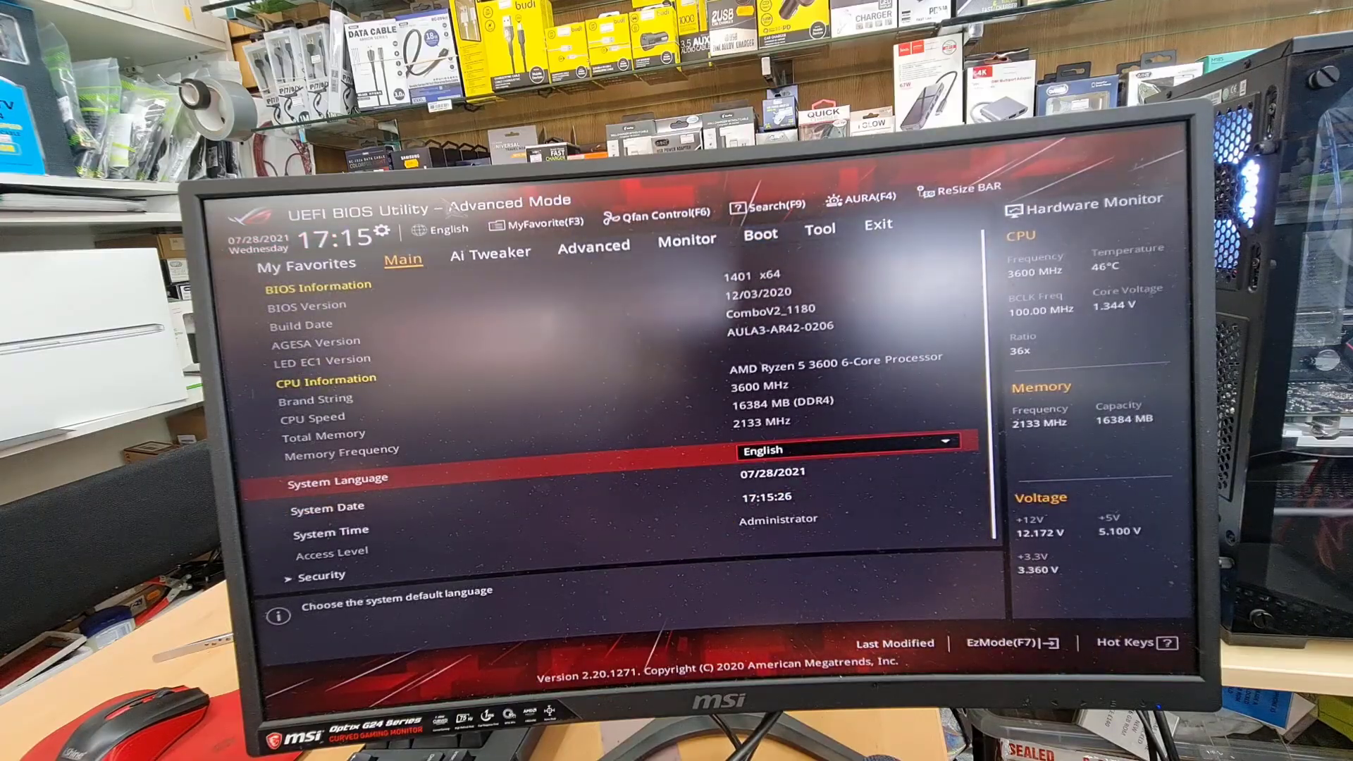
pyautogui.moveTo(442, 230)
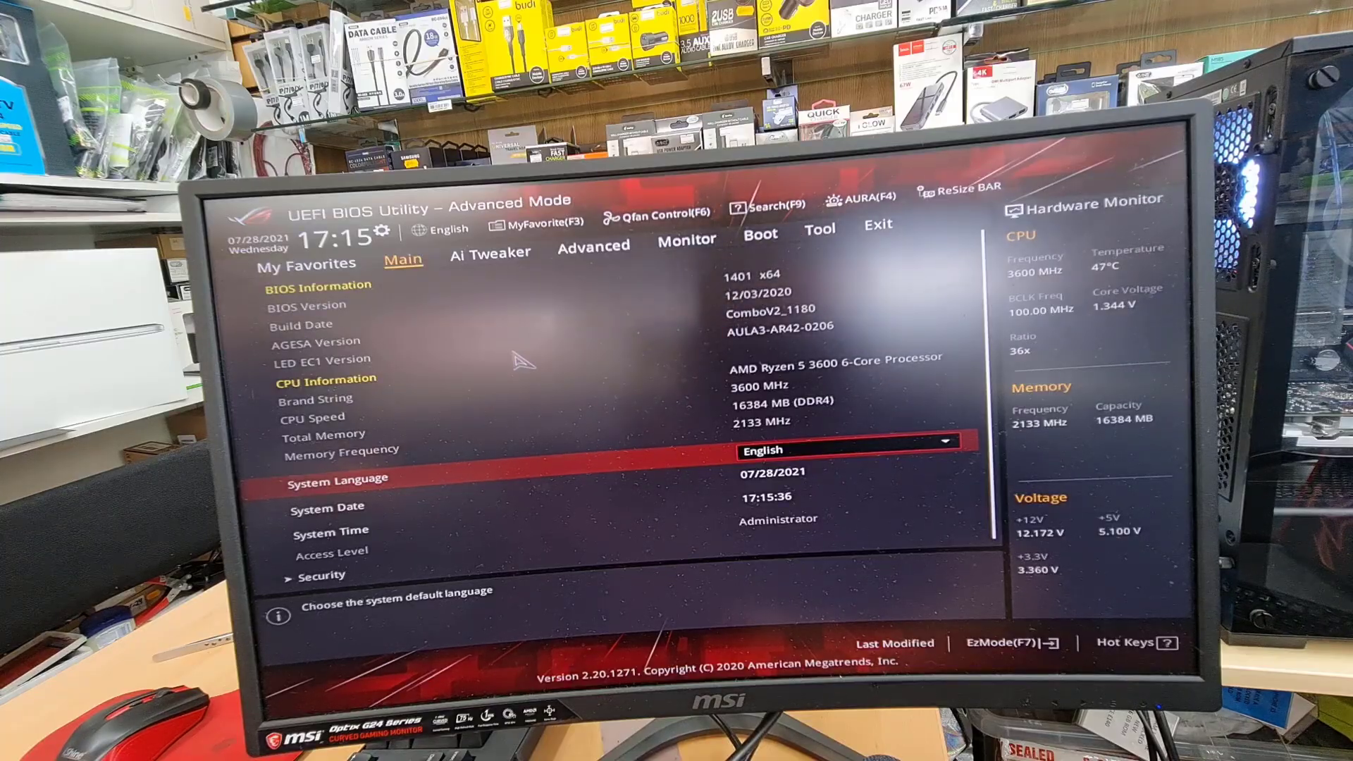
pyautogui.moveTo(440, 267)
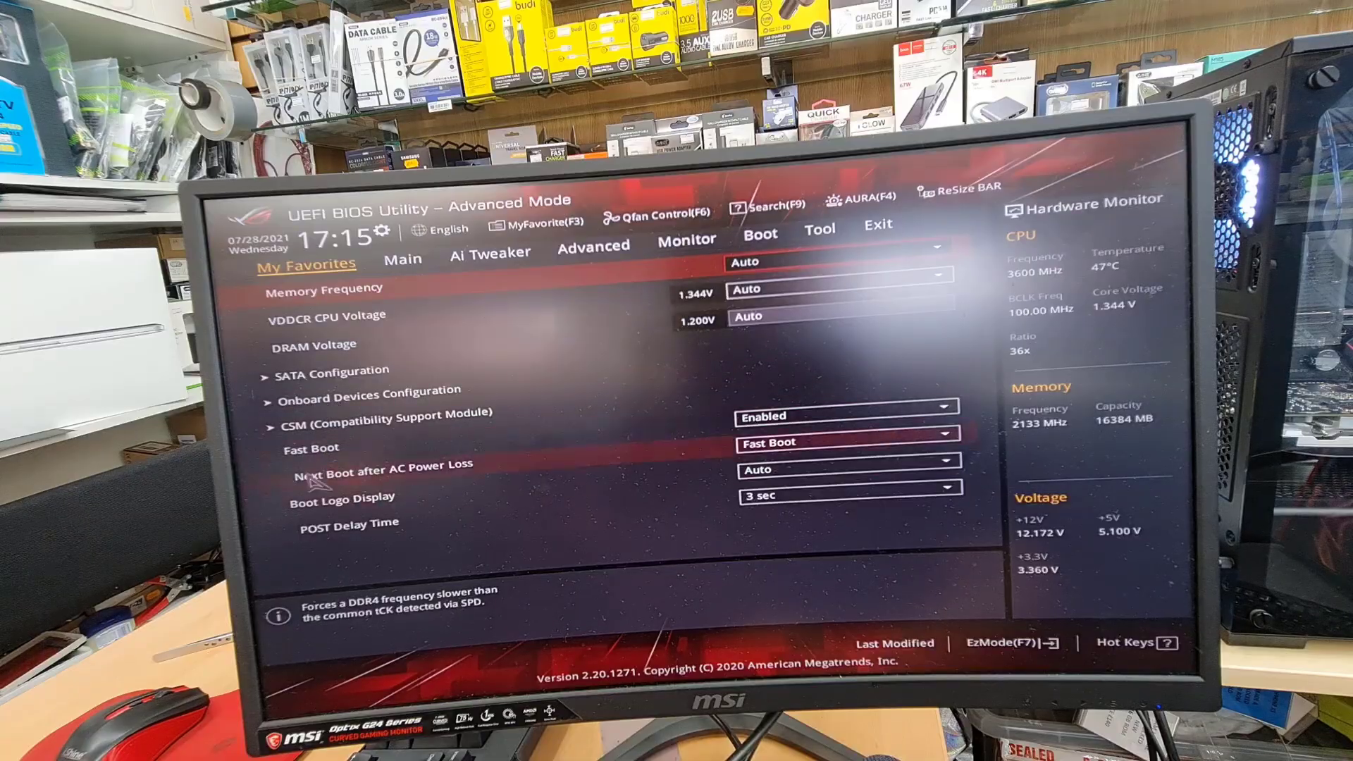
pyautogui.click(400, 250)
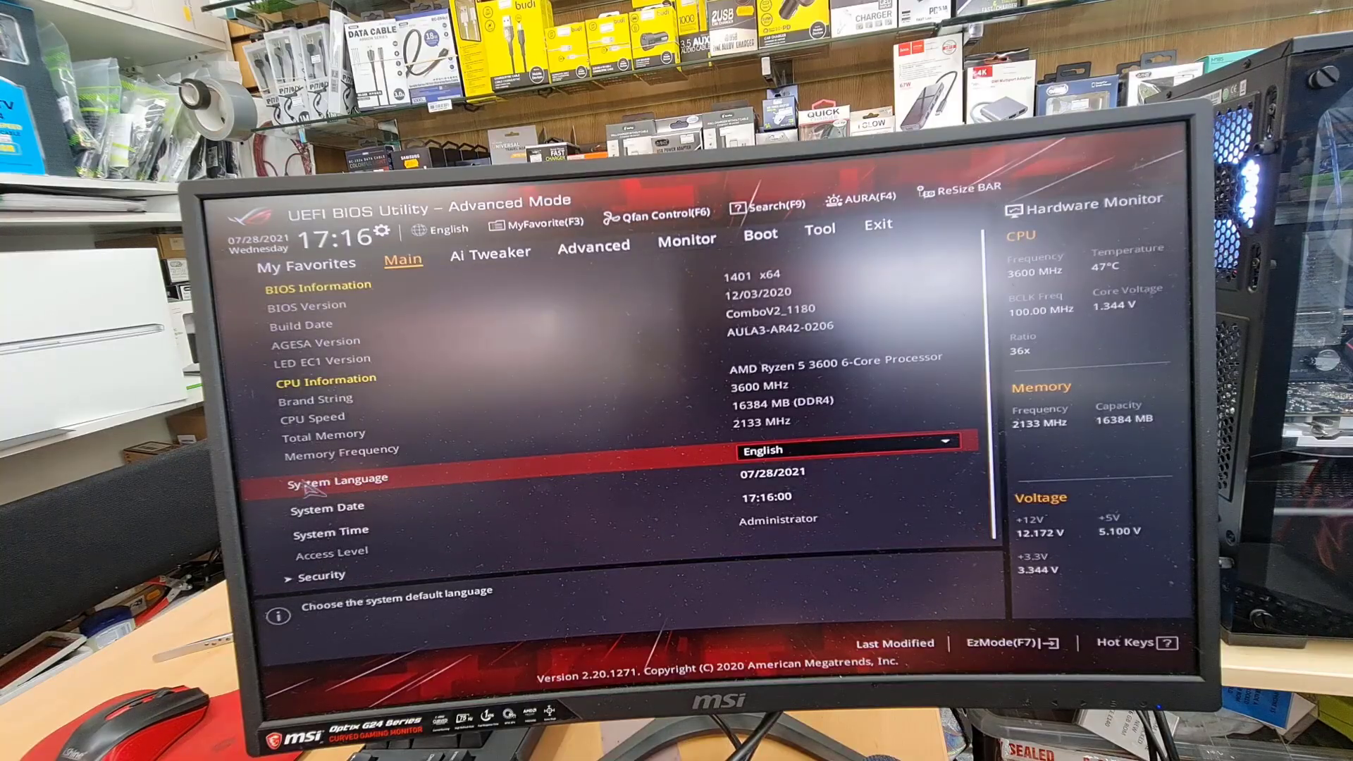
# Open Main's Security page, where administrator and user passwords are not installed
pyautogui.click(321, 575)
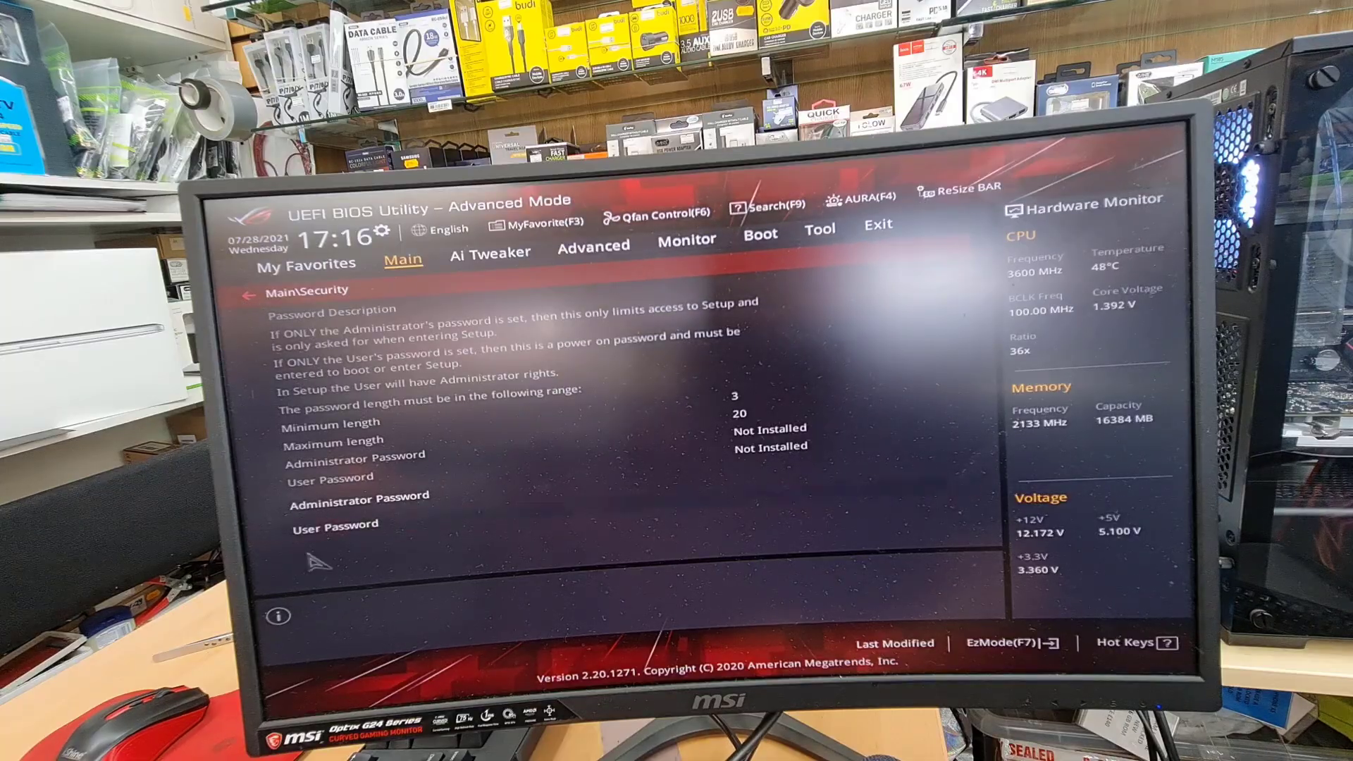
pyautogui.moveTo(423, 555)
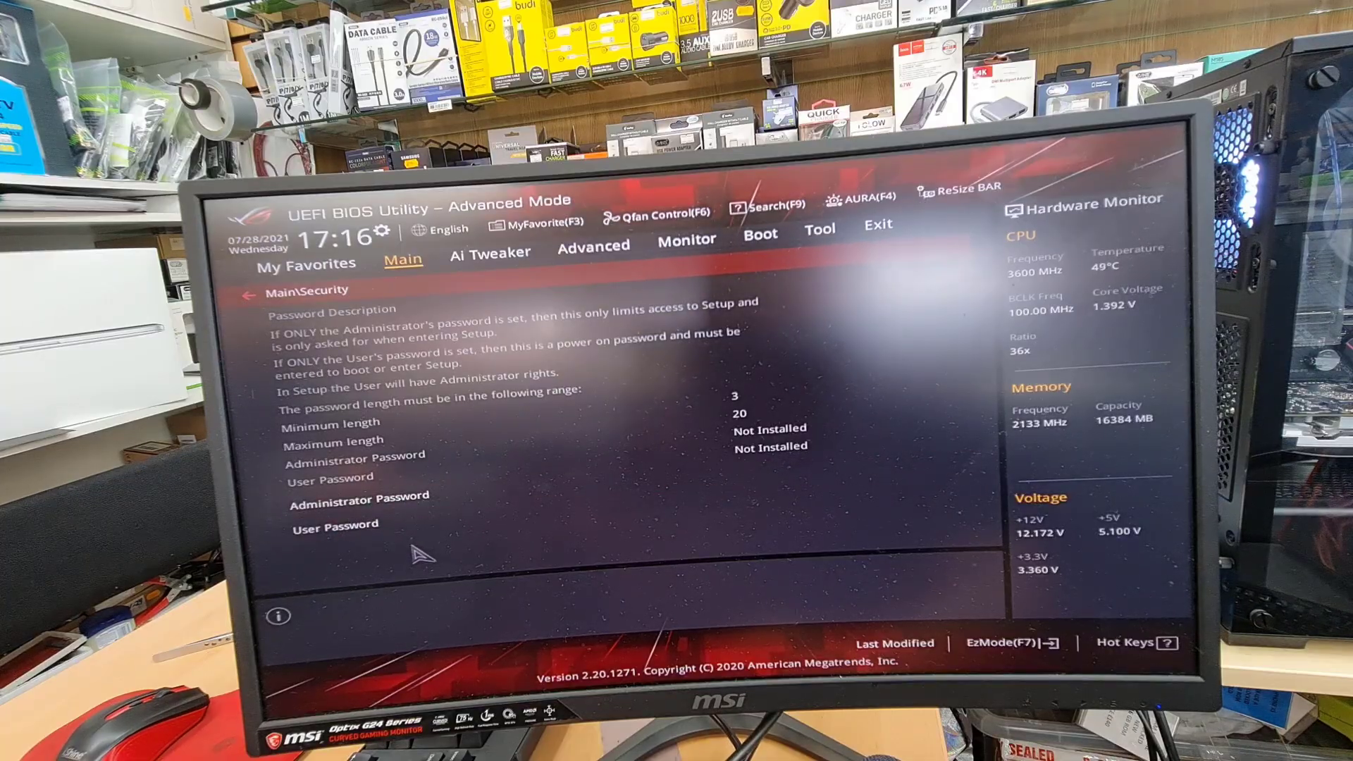
pyautogui.moveTo(388, 449)
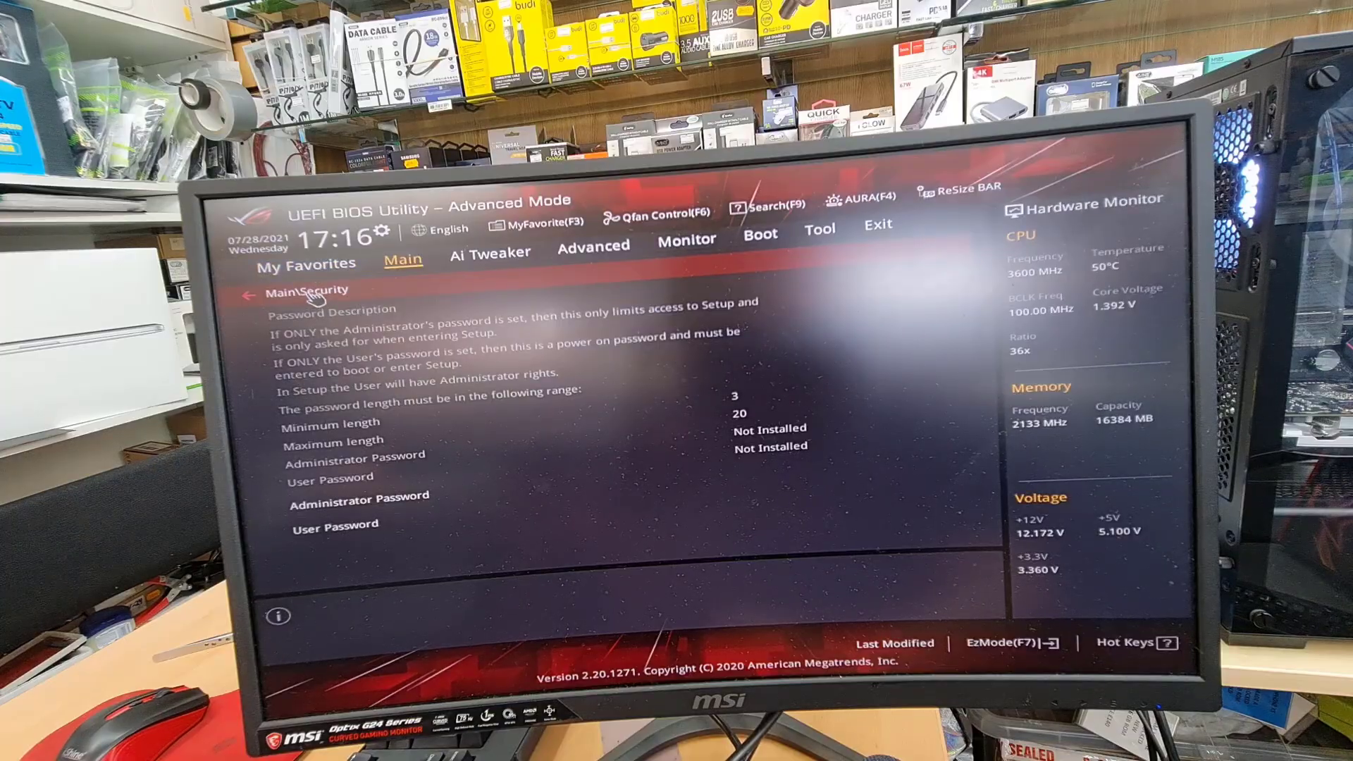
# Leave the Main\Security page using the back arrow
pyautogui.click(256, 290)
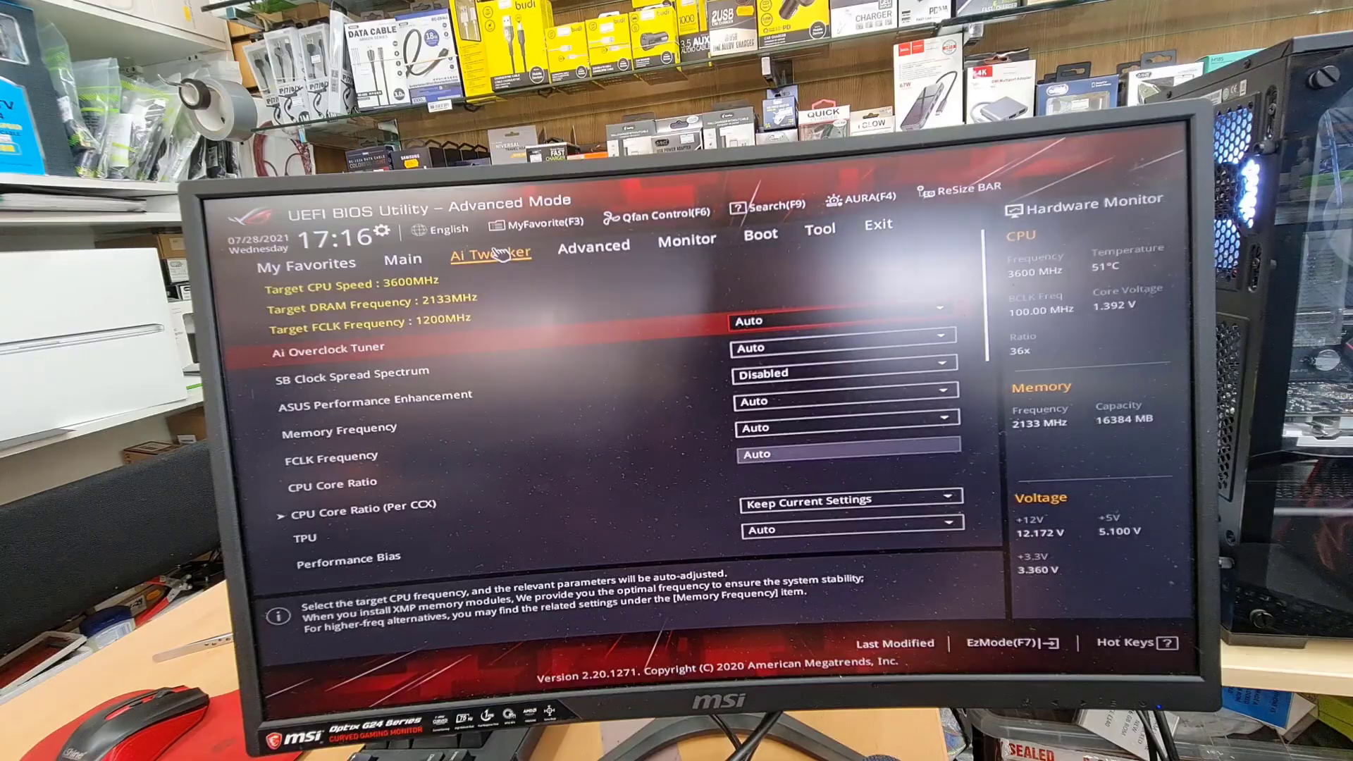
pyautogui.moveTo(483, 265)
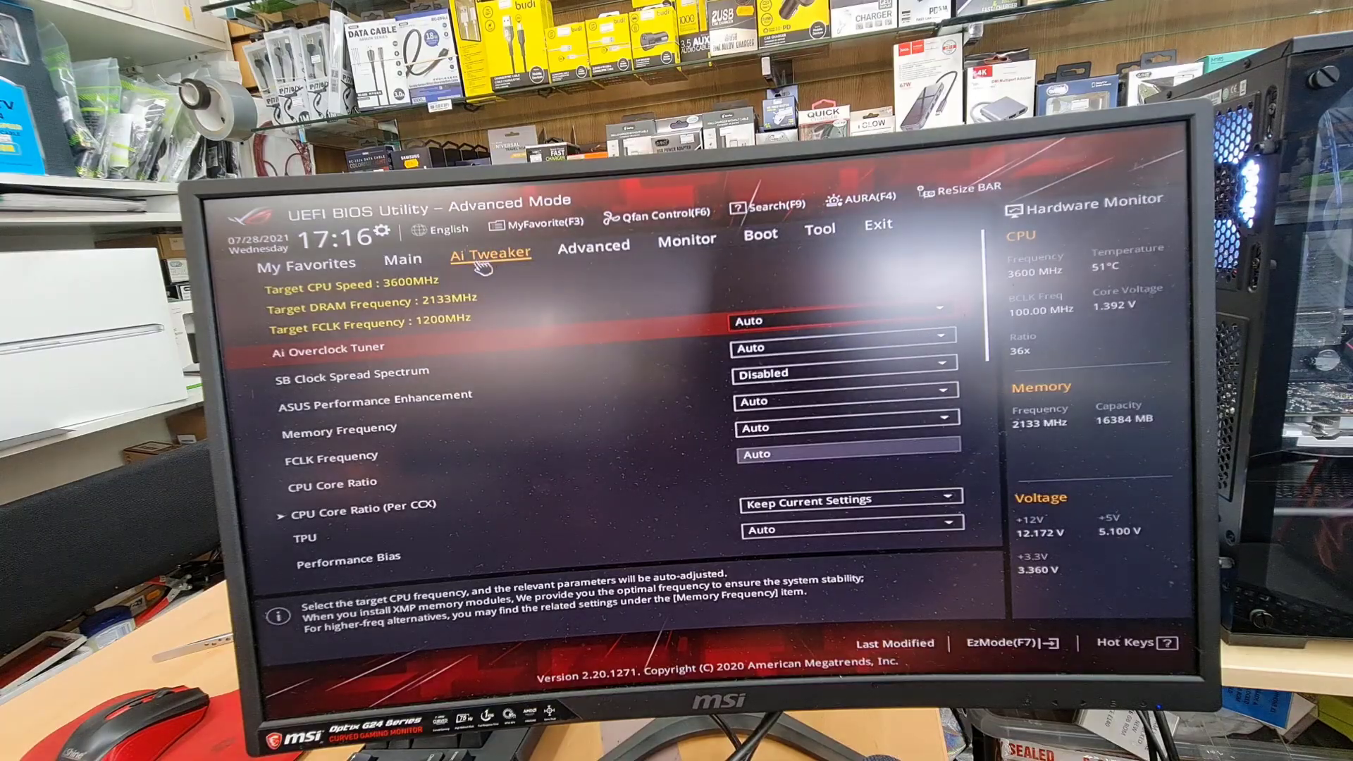
pyautogui.moveTo(483, 468)
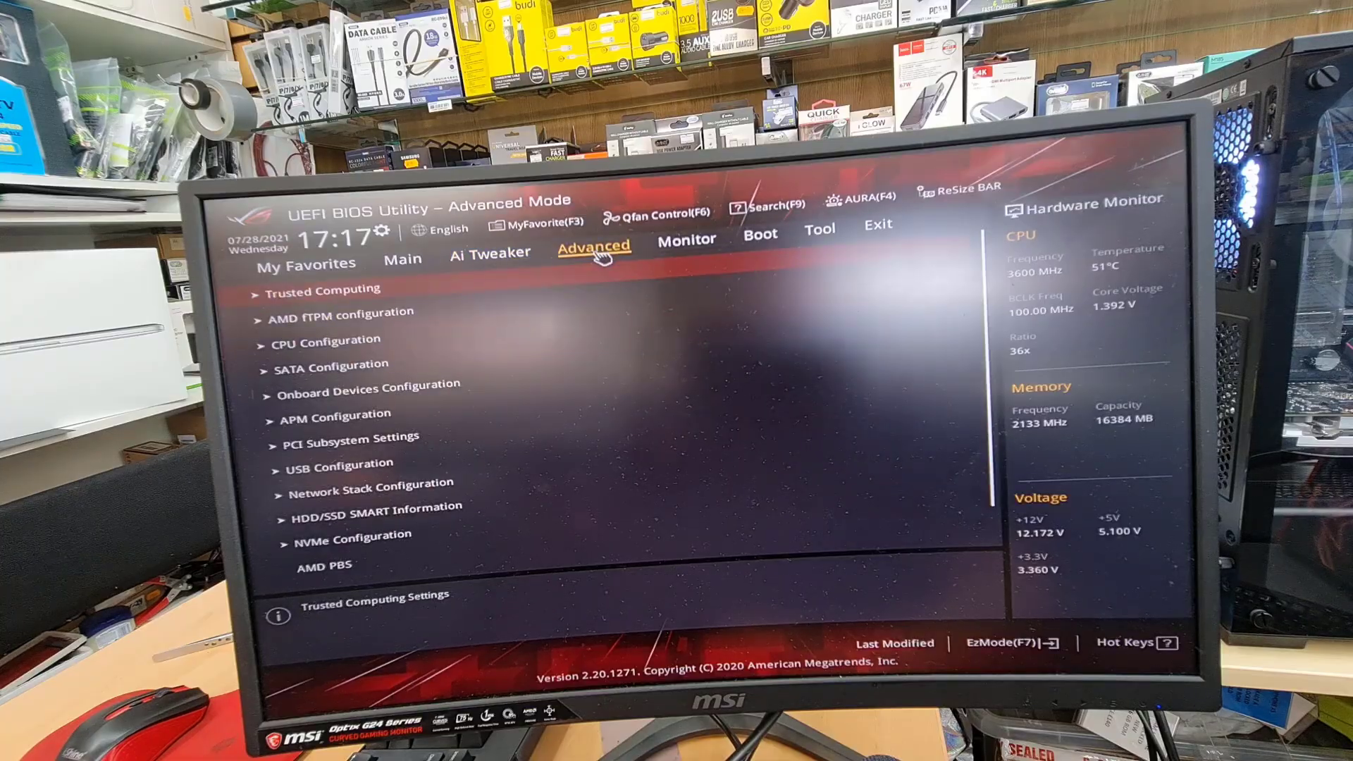
pyautogui.moveTo(423, 373)
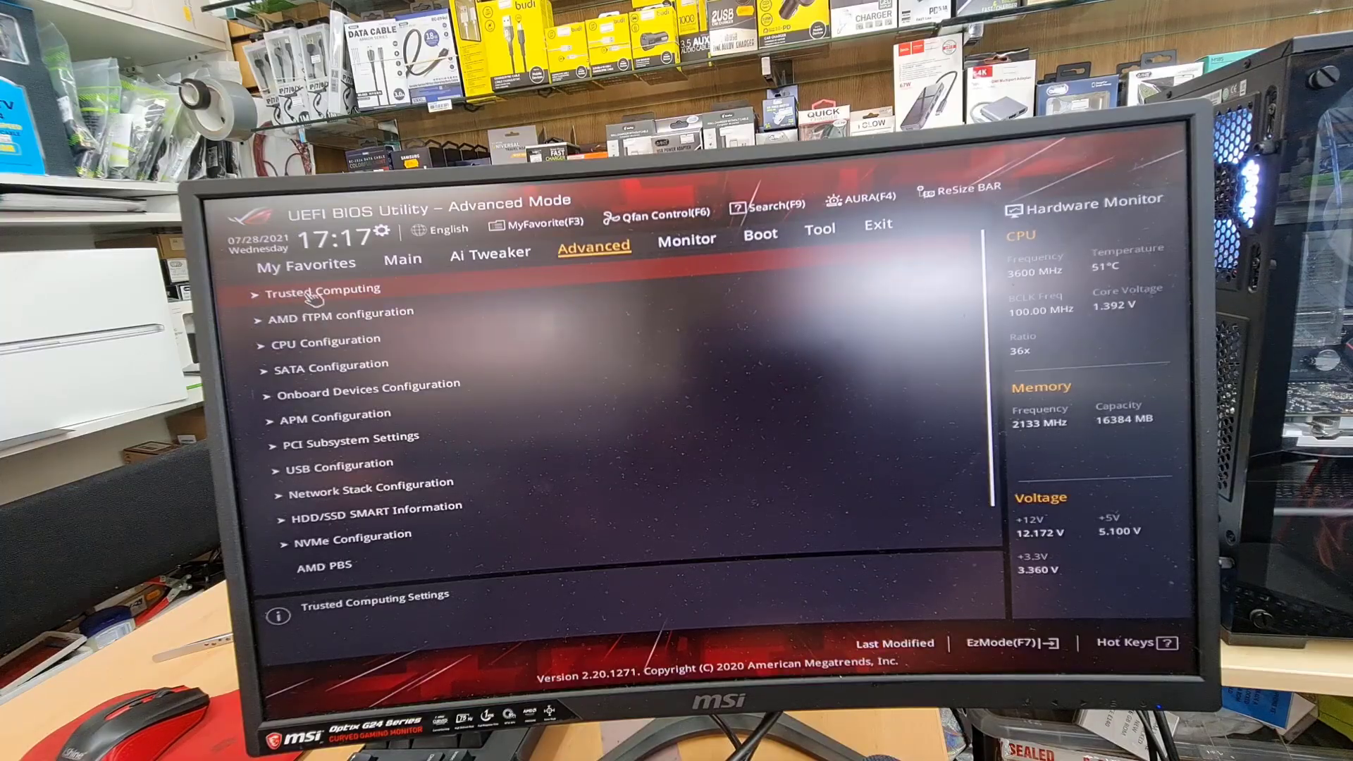
# Open Advanced's Trusted Computing page, showing TPM 2.0 found and security device support enabled
pyautogui.click(330, 288)
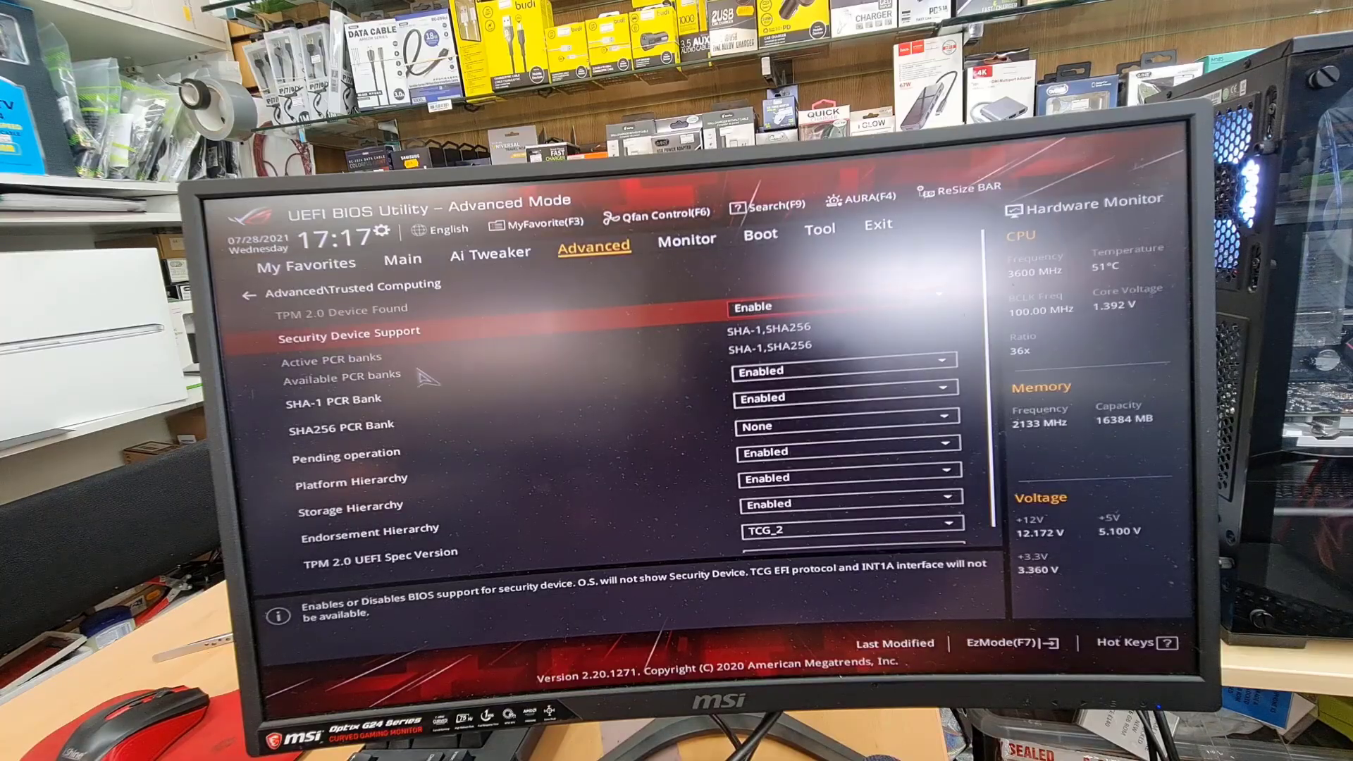
pyautogui.moveTo(366, 553)
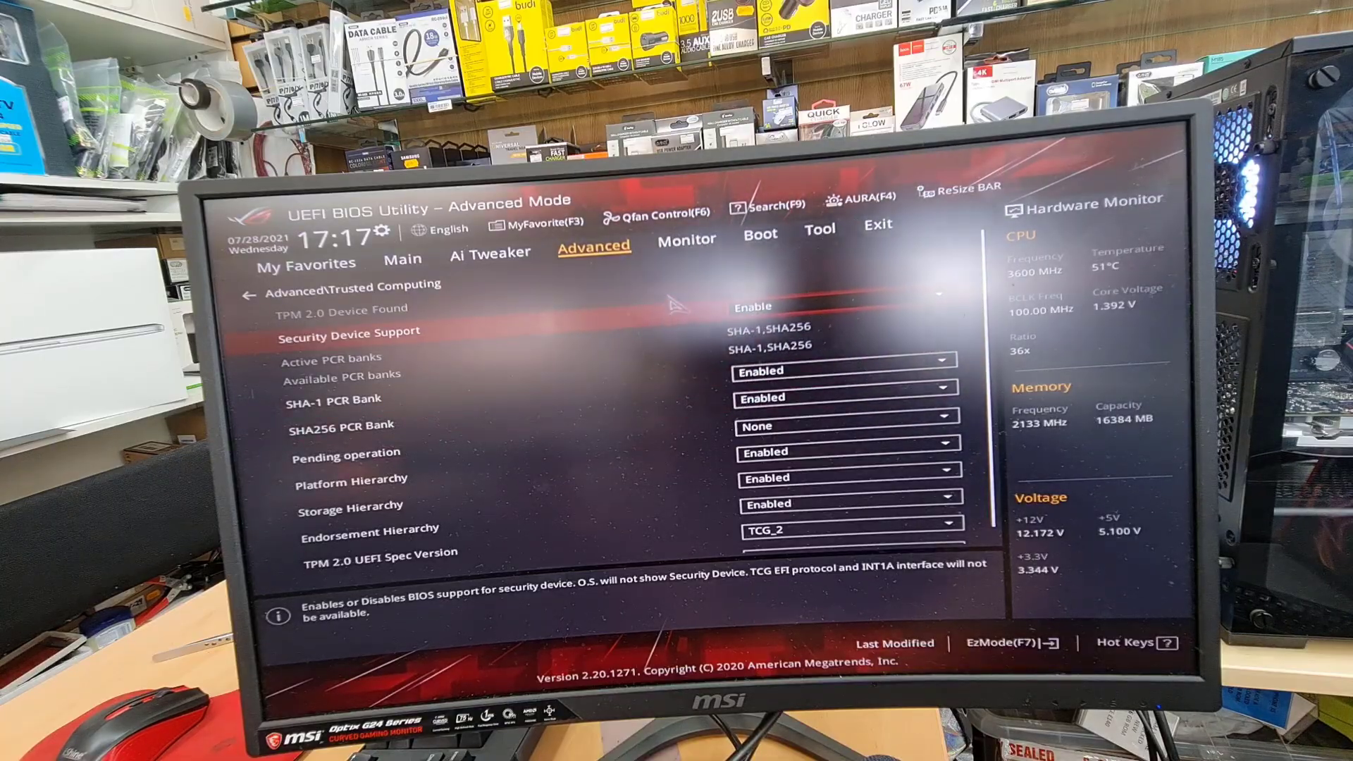
pyautogui.moveTo(686, 239)
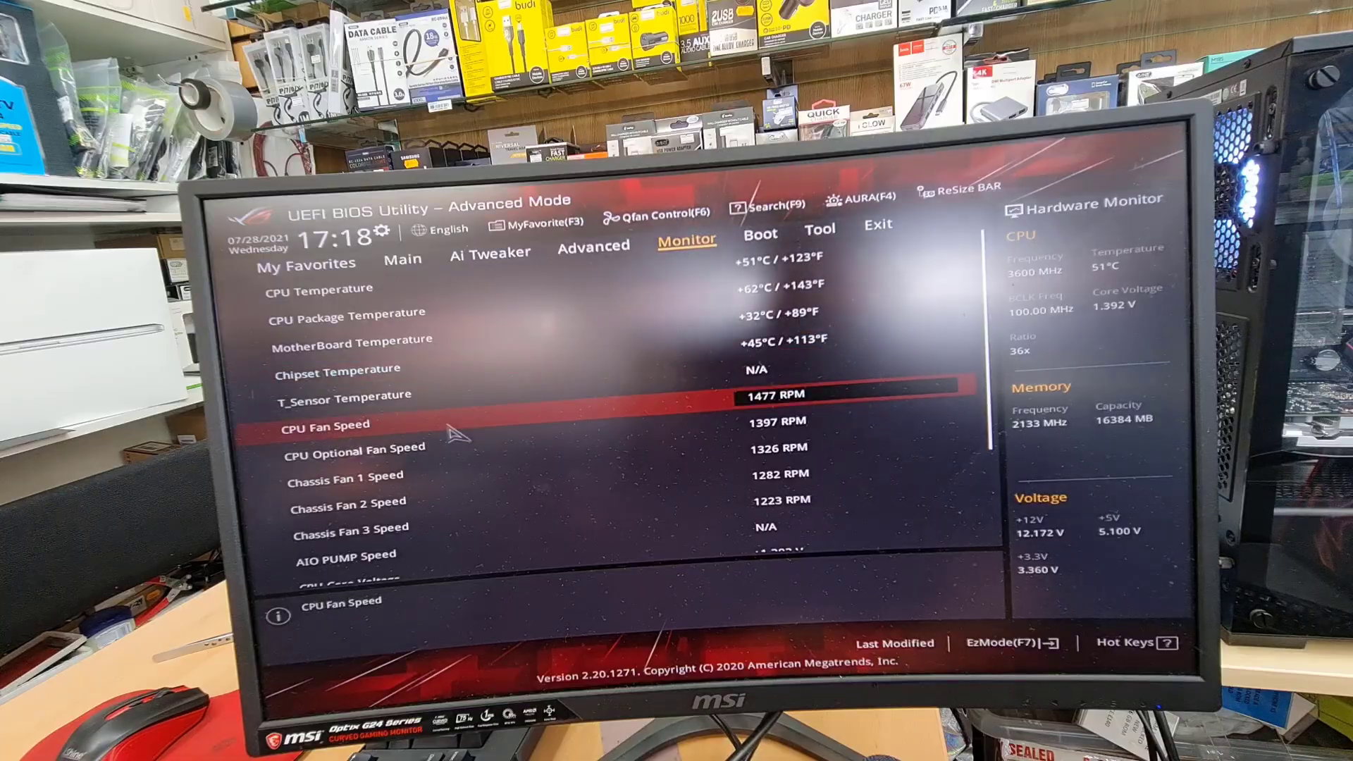
# Open the CPU Fan Speed dropdown to view its Ignore and Monitor options
pyautogui.click(815, 392)
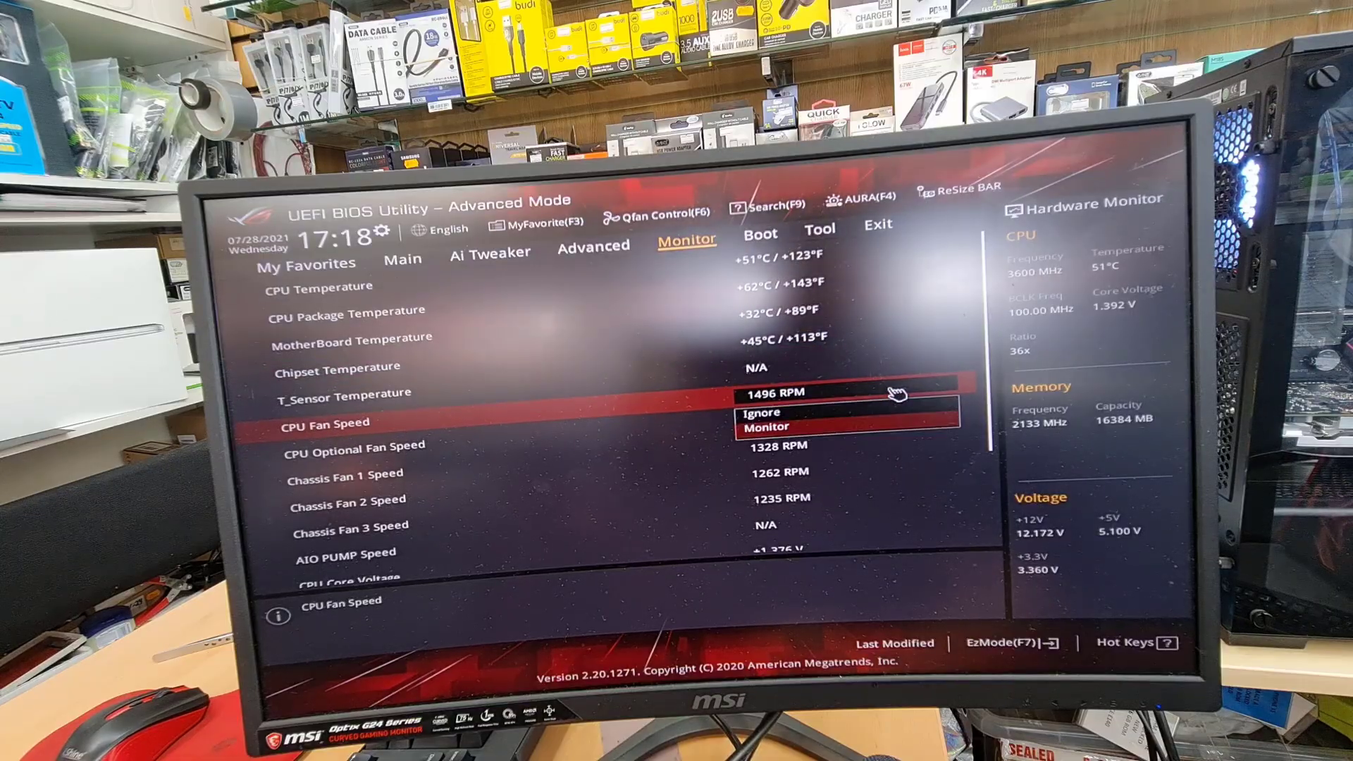
pyautogui.moveTo(642, 388)
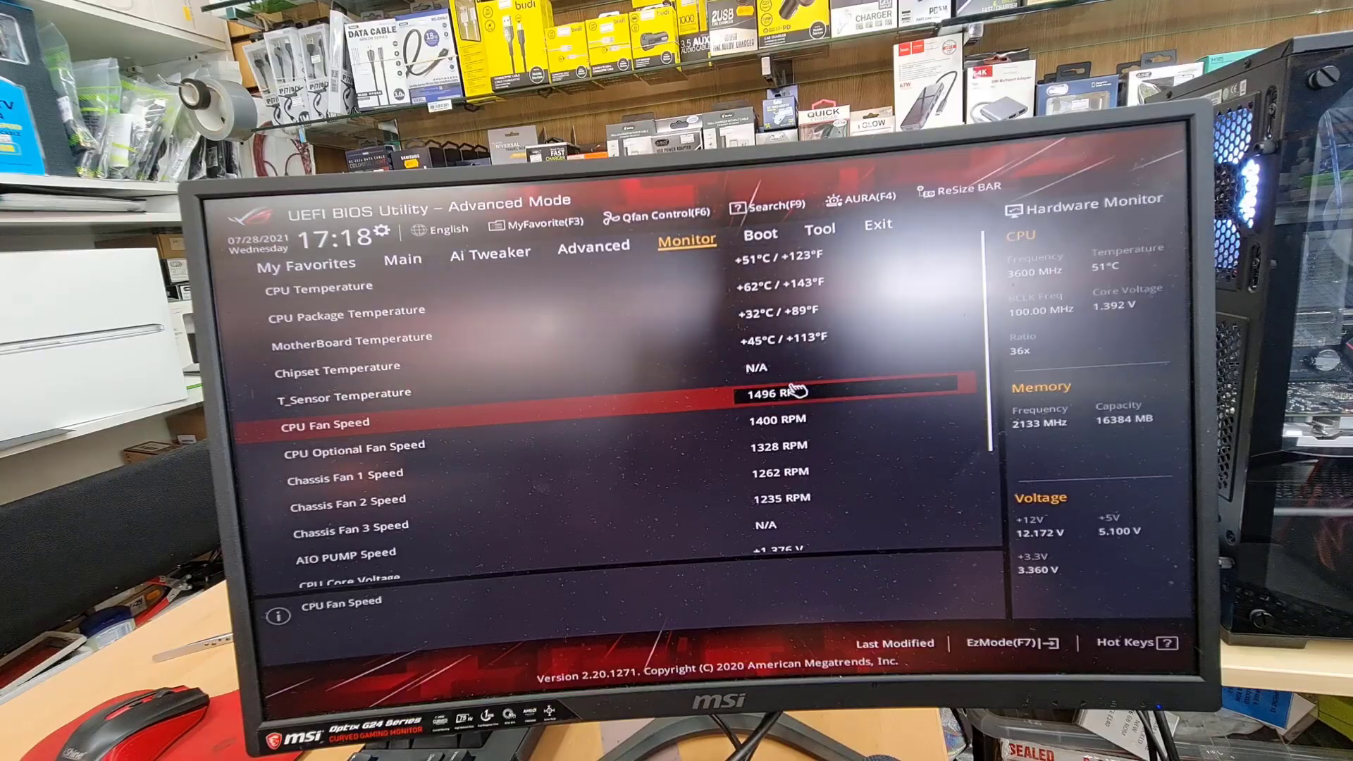
pyautogui.click(777, 421)
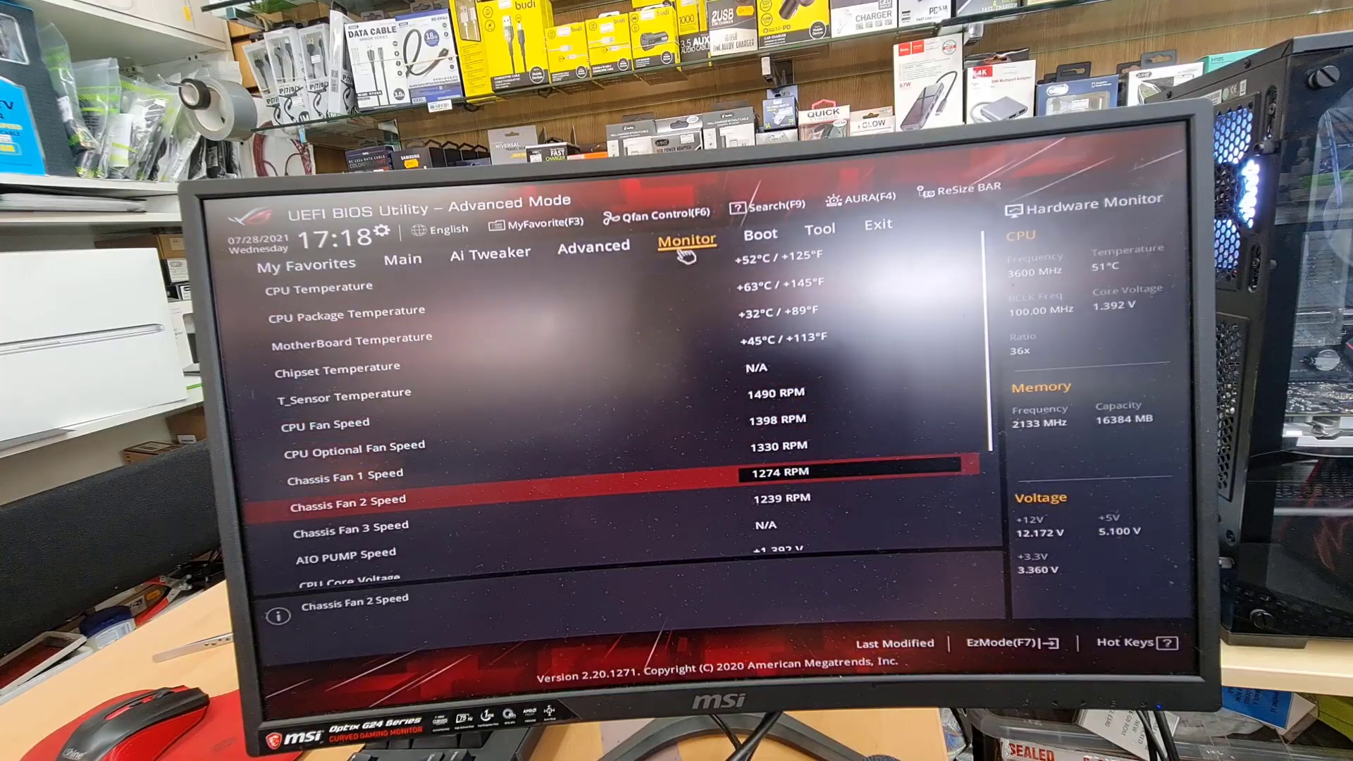
pyautogui.moveTo(457, 427)
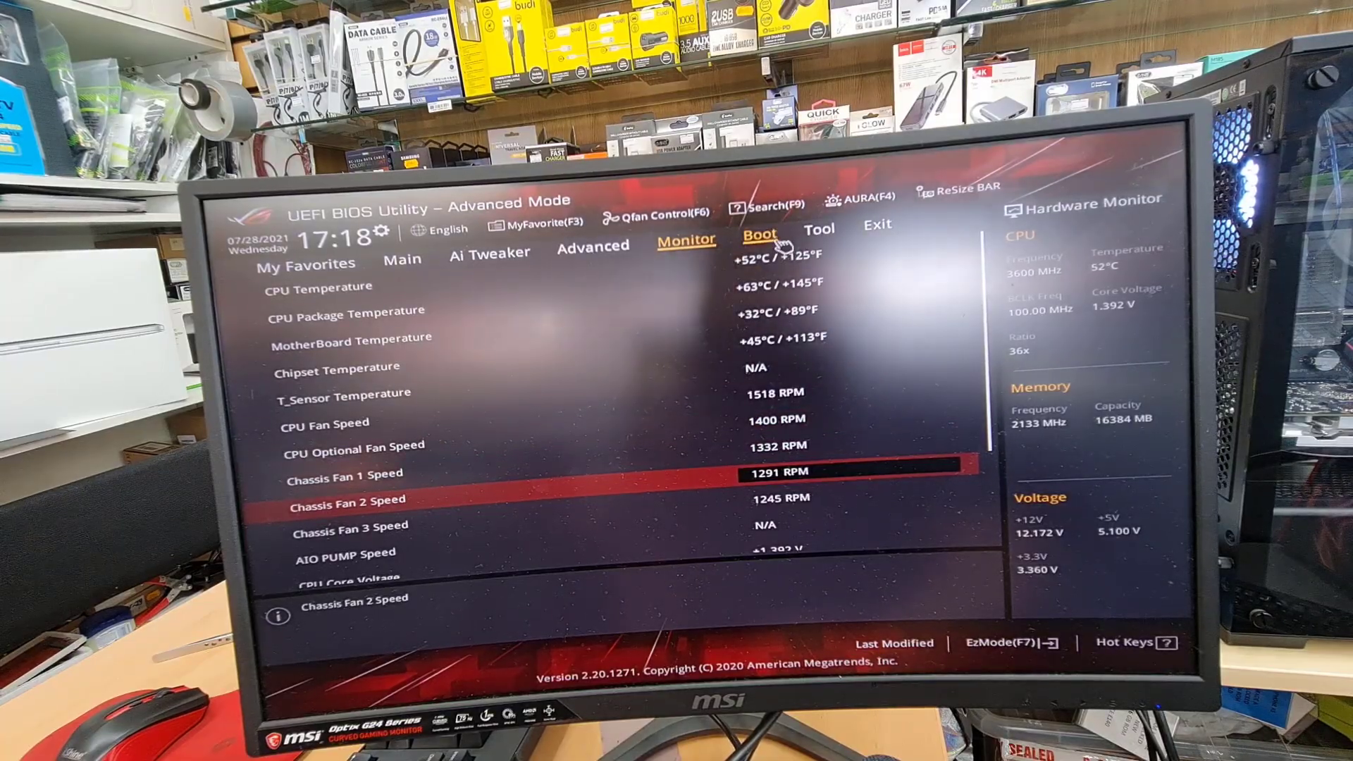
# Show the Boot tab with Windows Boot Manager first and the WDC drive second
pyautogui.click(760, 234)
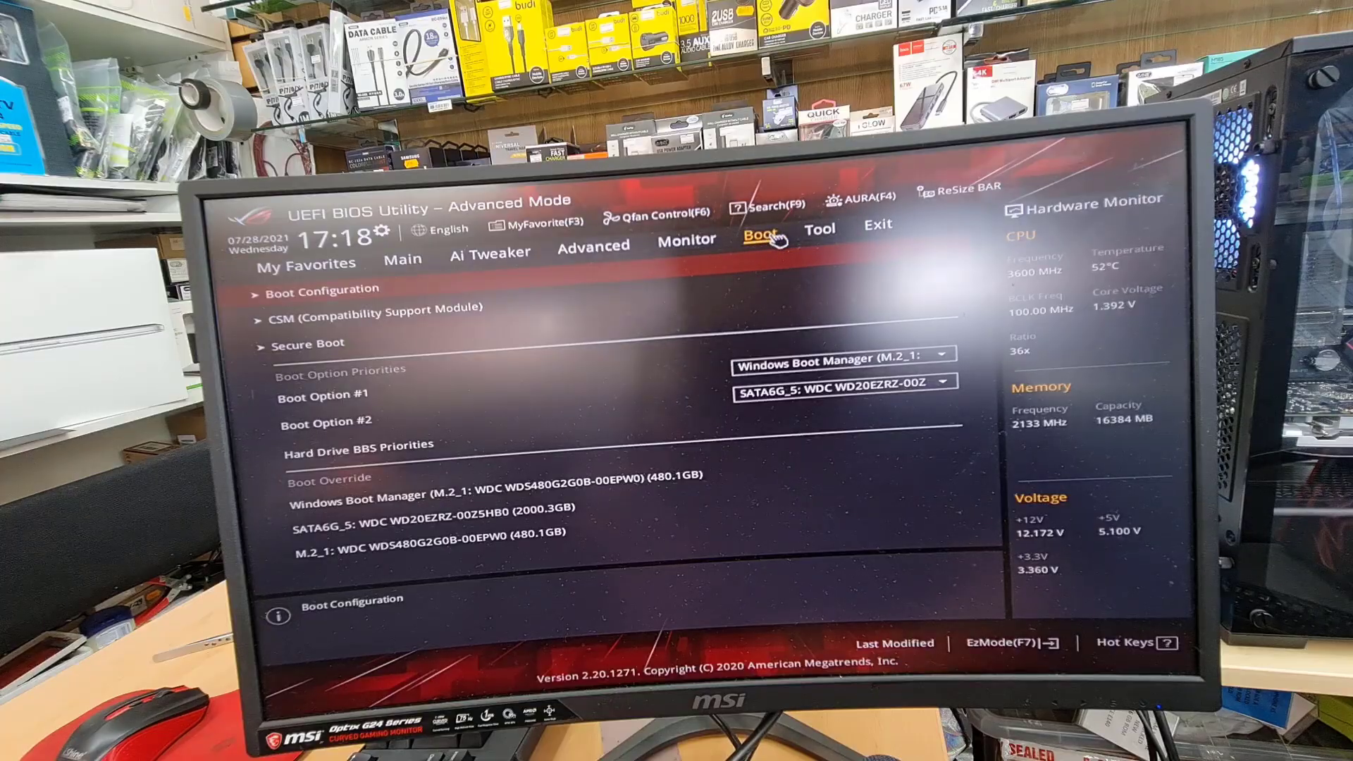
pyautogui.moveTo(871, 276)
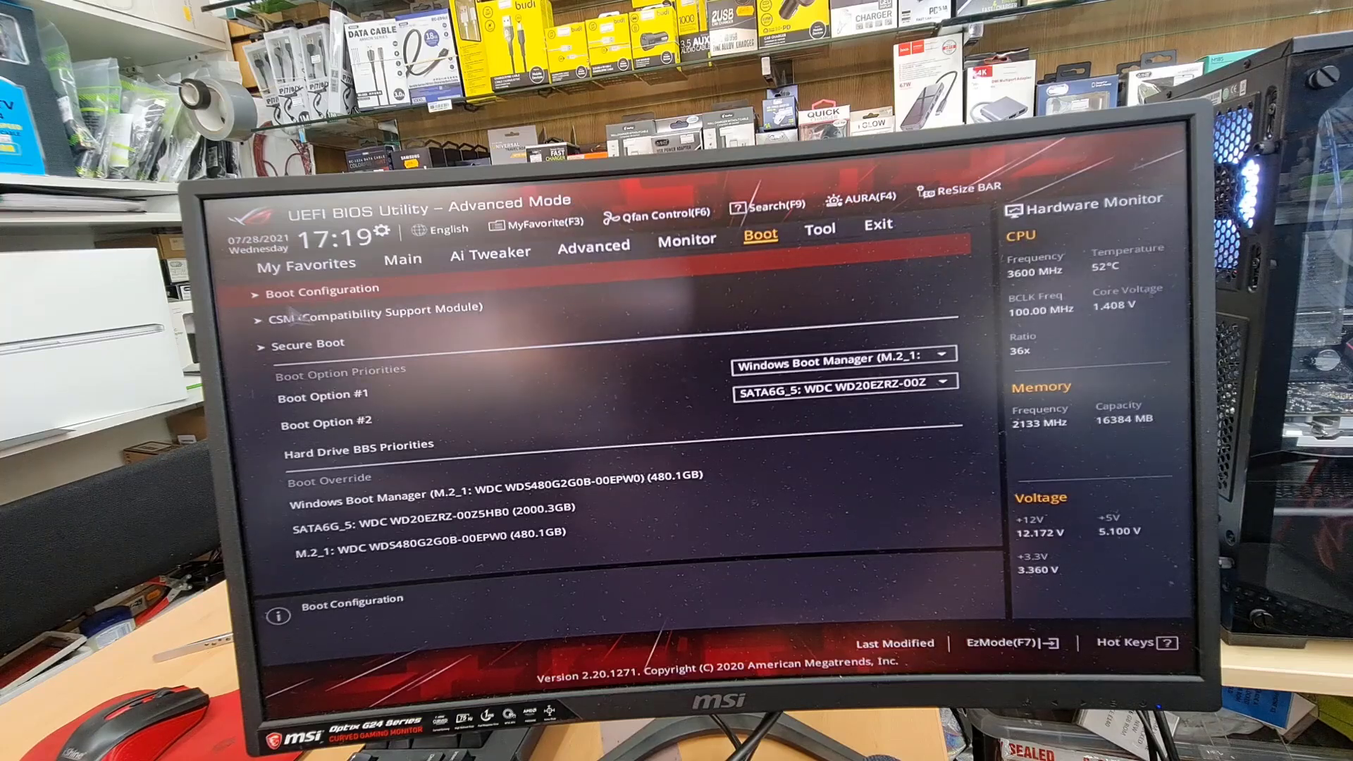
# Open the CSM submenu: CSM enabled, boot devices set to Legacy only
pyautogui.click(324, 287)
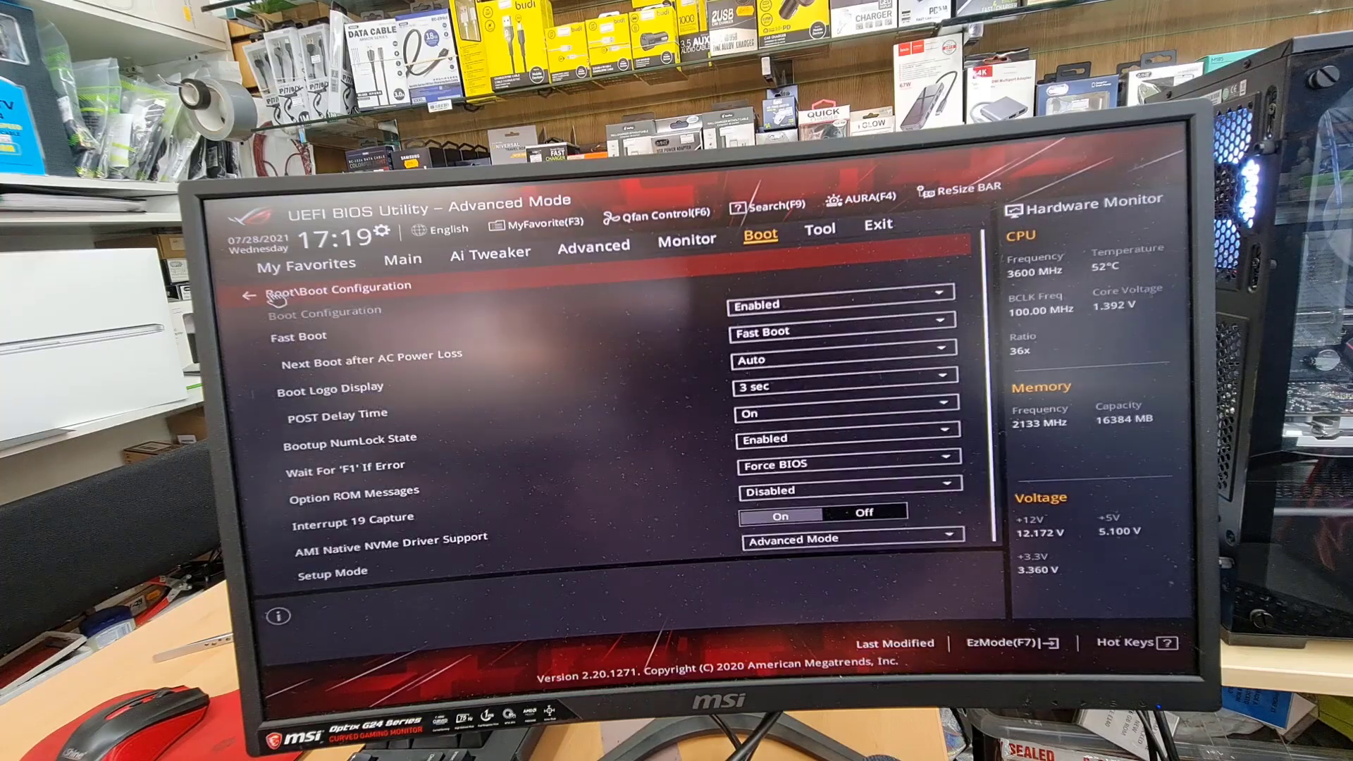
pyautogui.moveTo(630, 435)
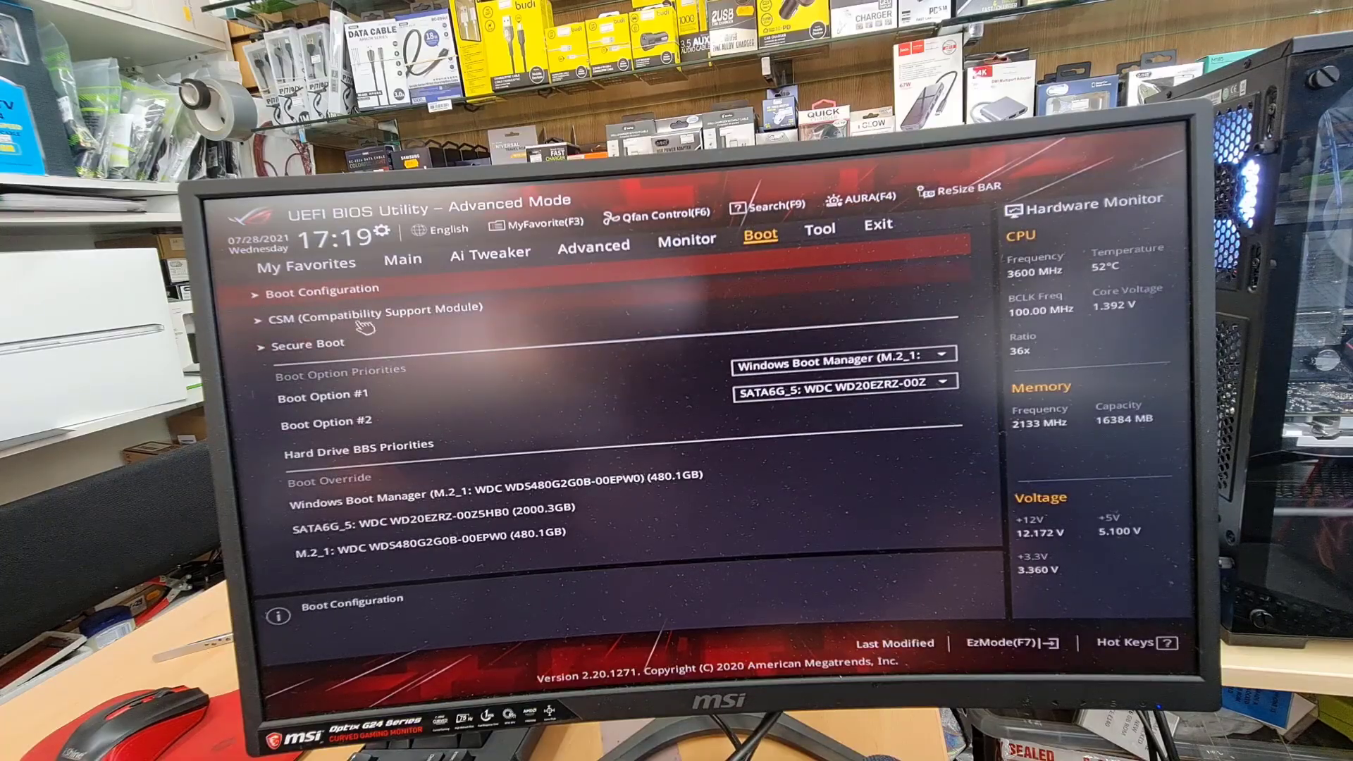
pyautogui.click(379, 307)
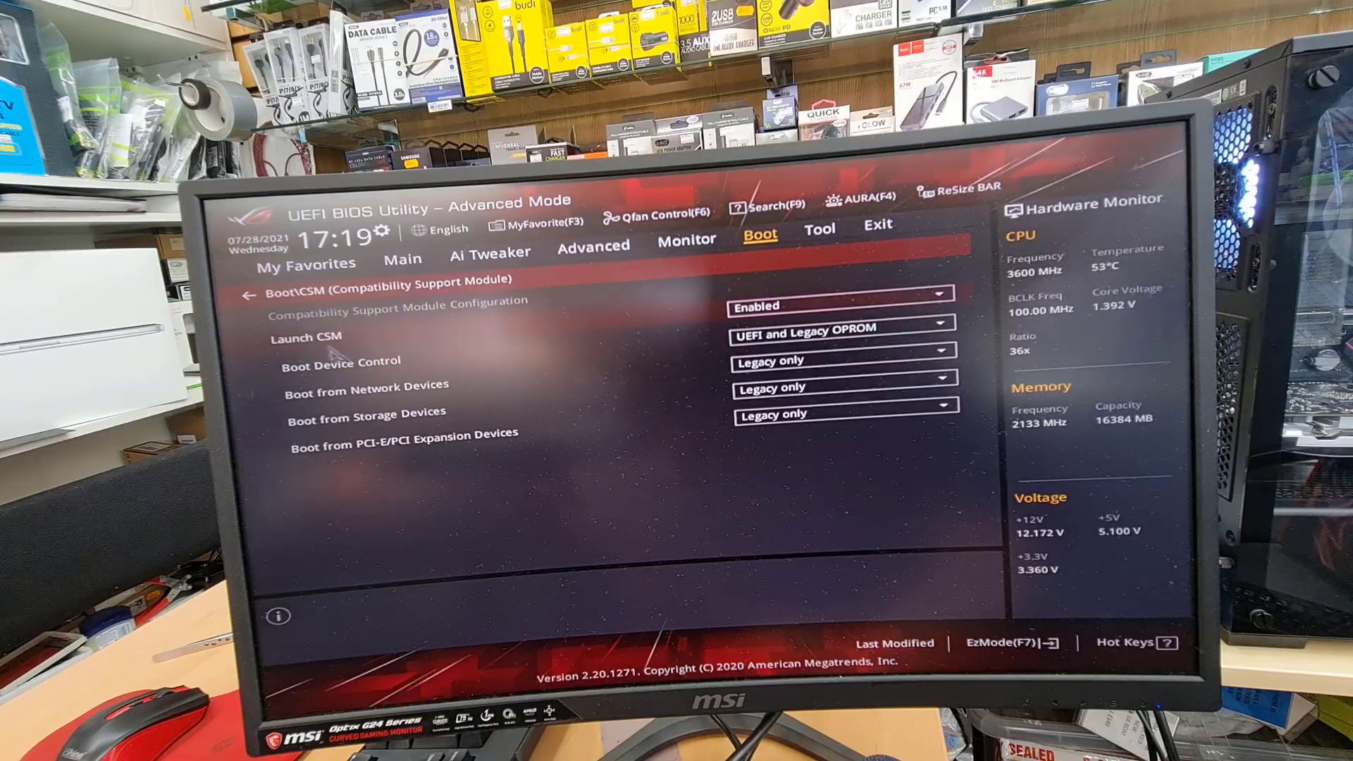
# Read the Launch CSM help, then return to the Boot page with CSM unchanged
pyautogui.click(841, 306)
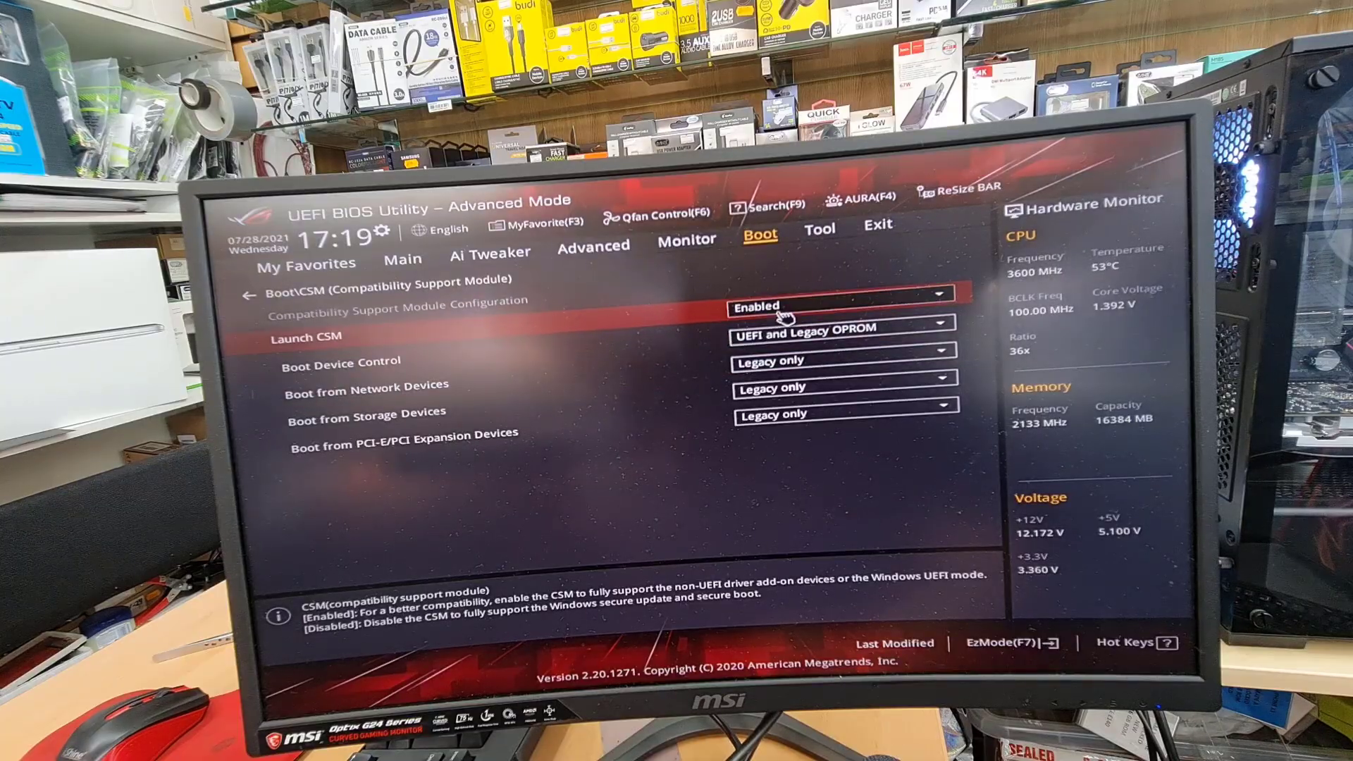
pyautogui.moveTo(802, 303)
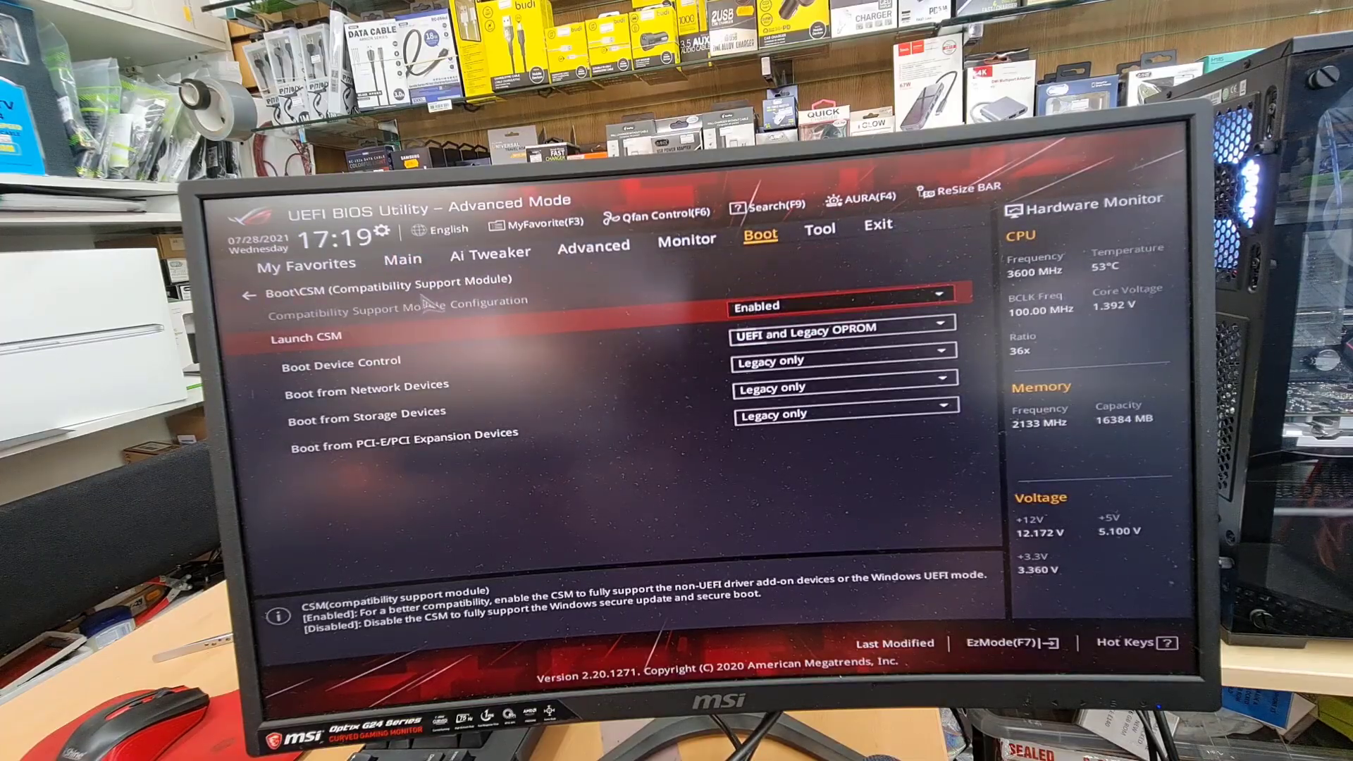
pyautogui.click(251, 283)
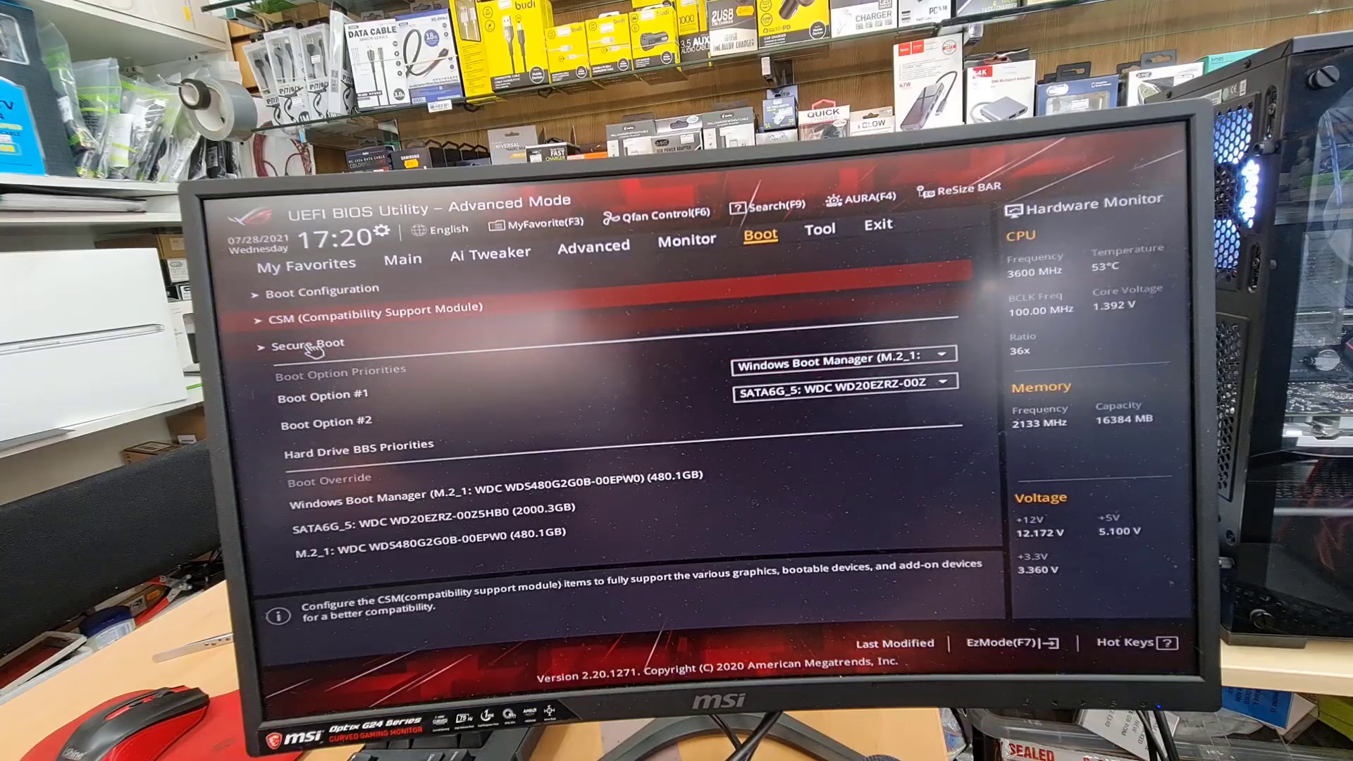
# Open Secure Boot and keep OS Type set to Windows UEFI mode
pyautogui.click(307, 343)
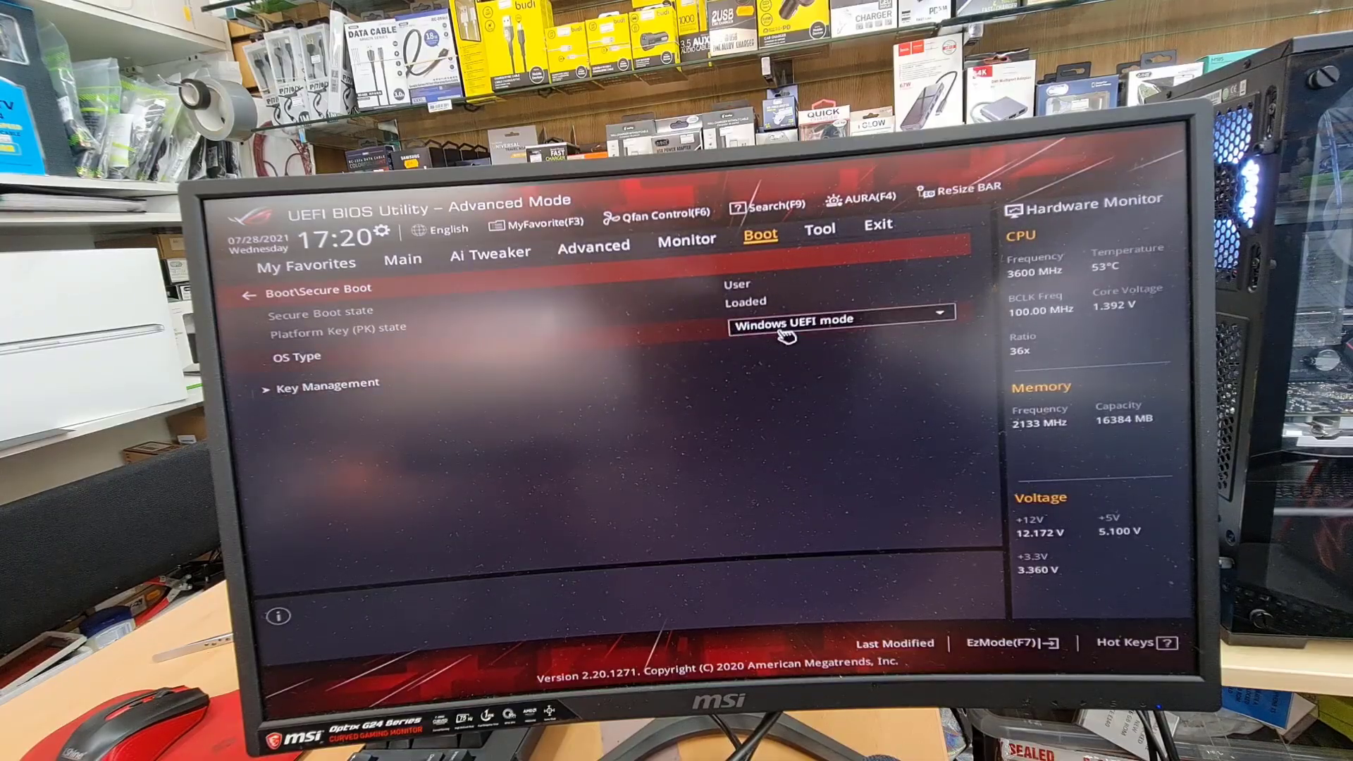
pyautogui.click(838, 319)
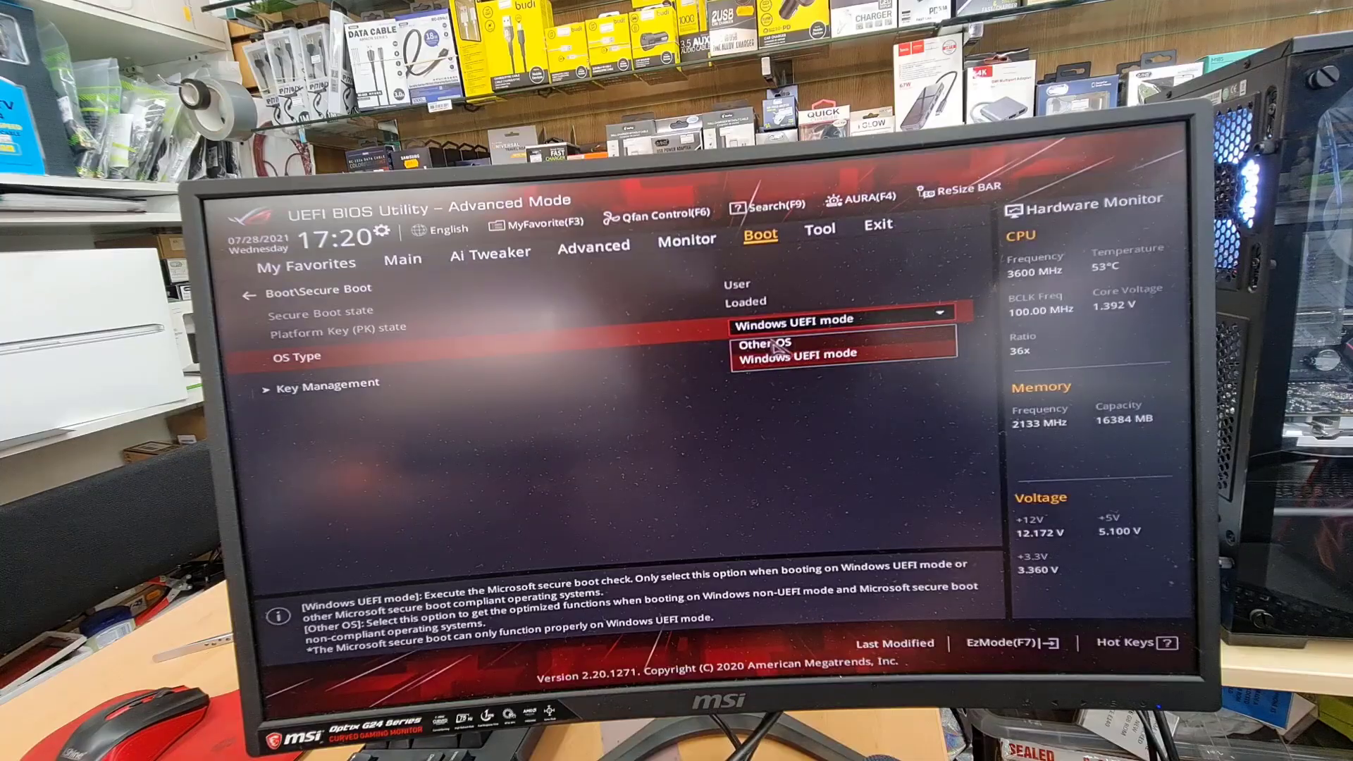
pyautogui.click(803, 354)
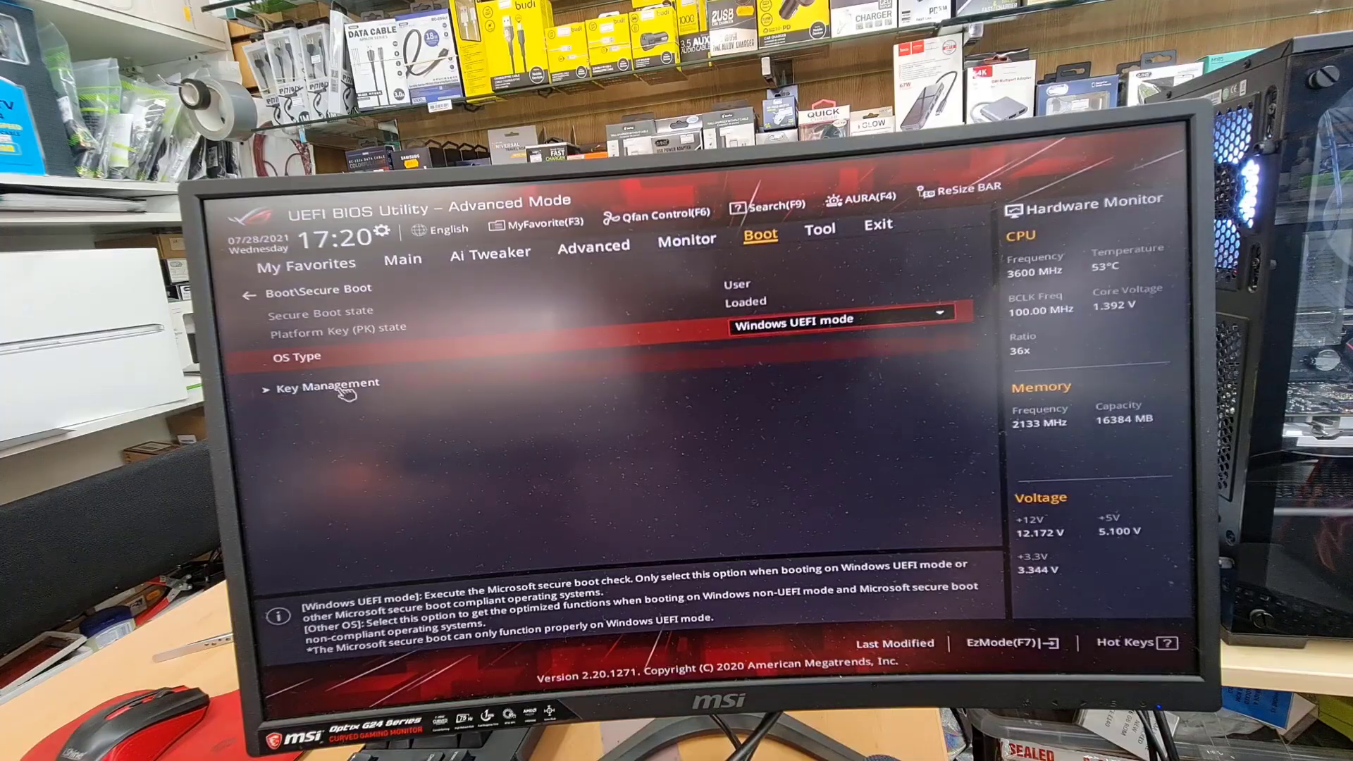
pyautogui.moveTo(651, 302)
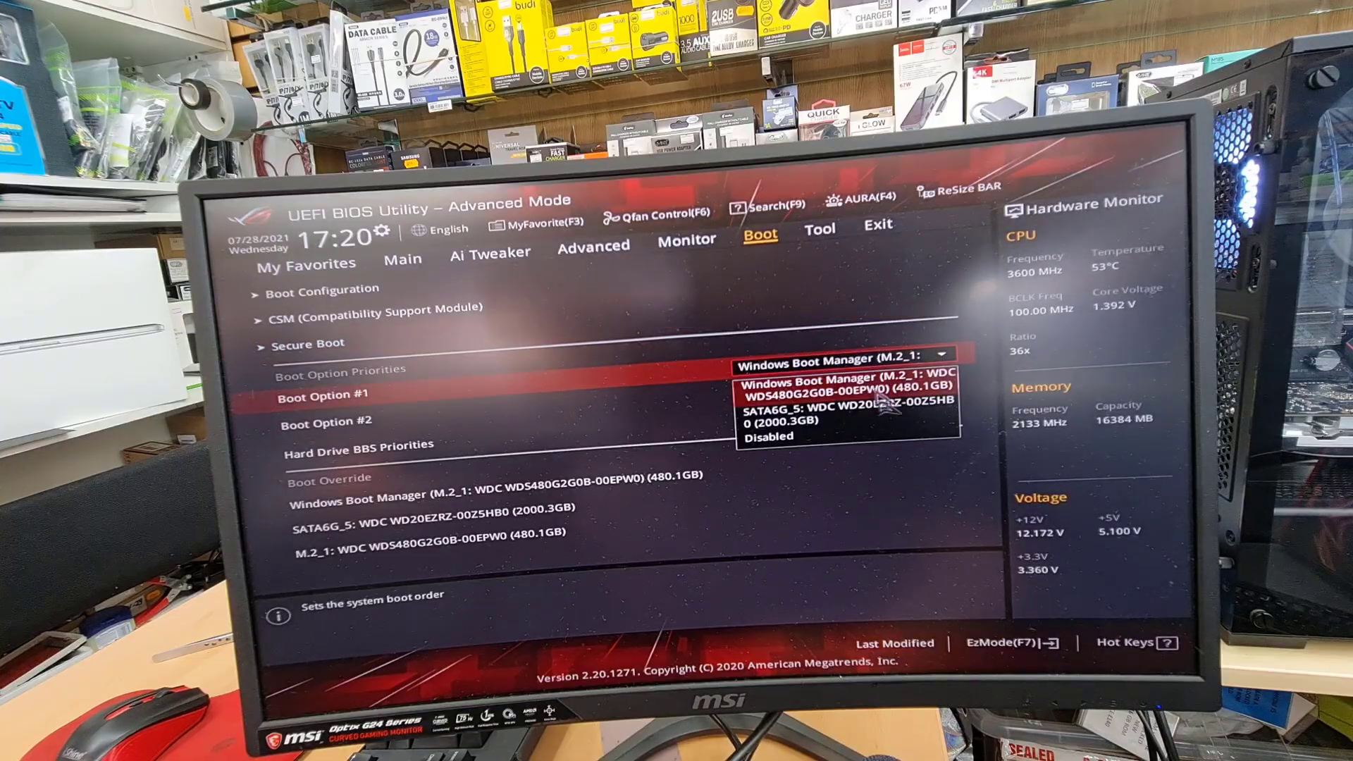
pyautogui.moveTo(811, 435)
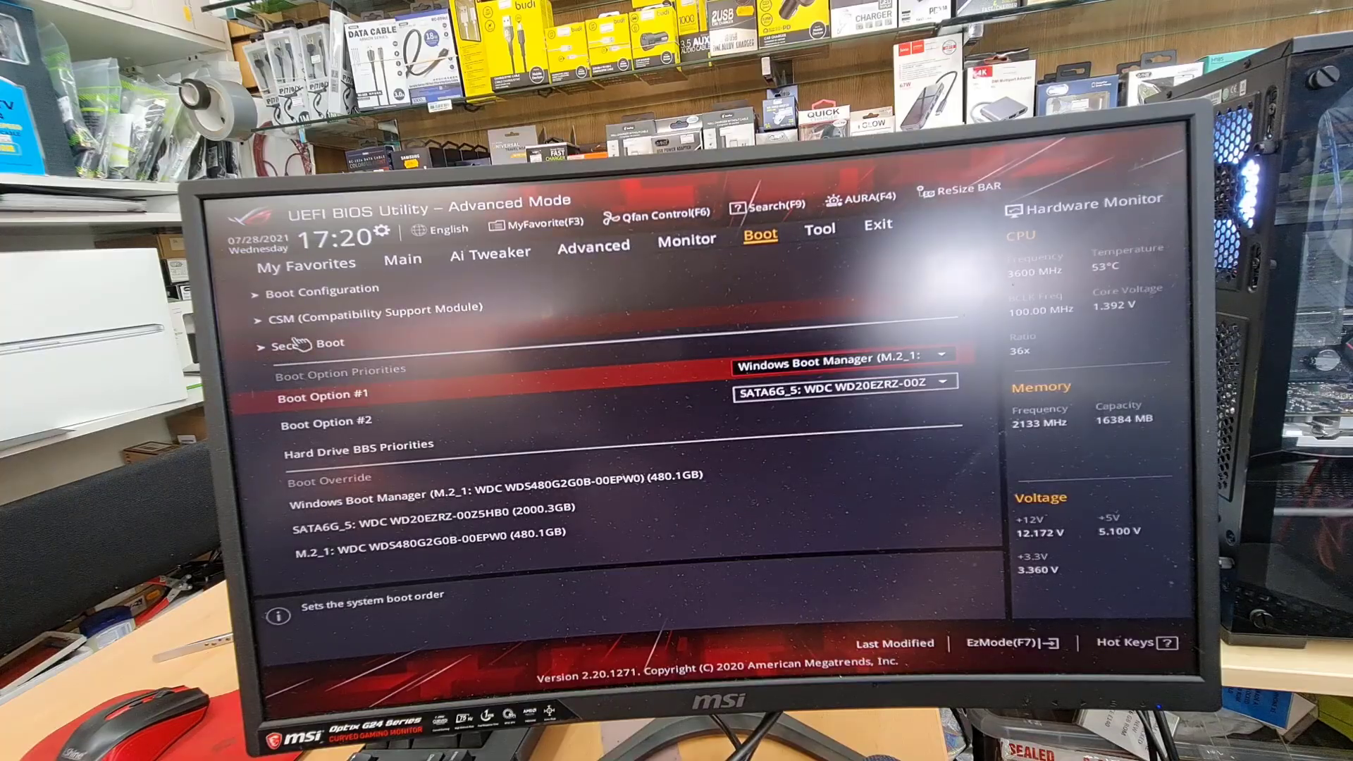
pyautogui.click(317, 343)
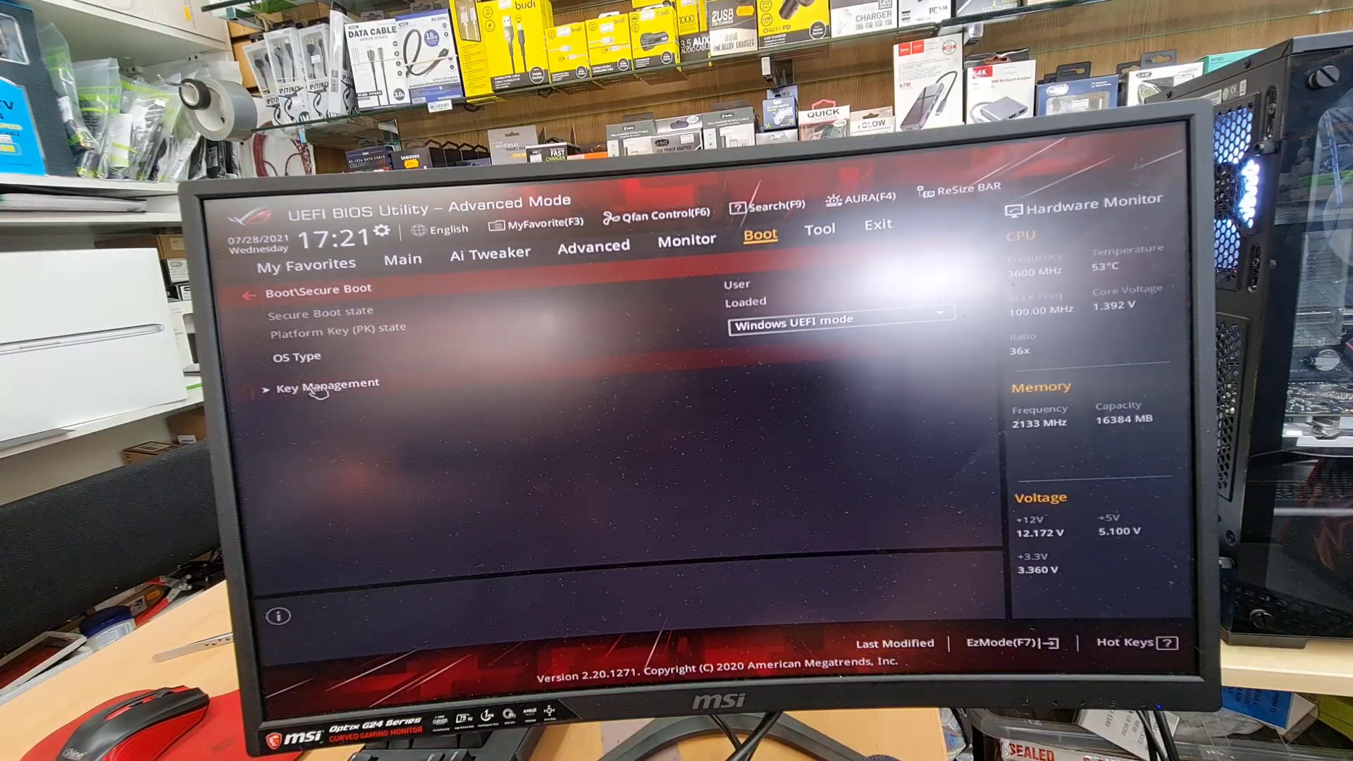
pyautogui.click(814, 229)
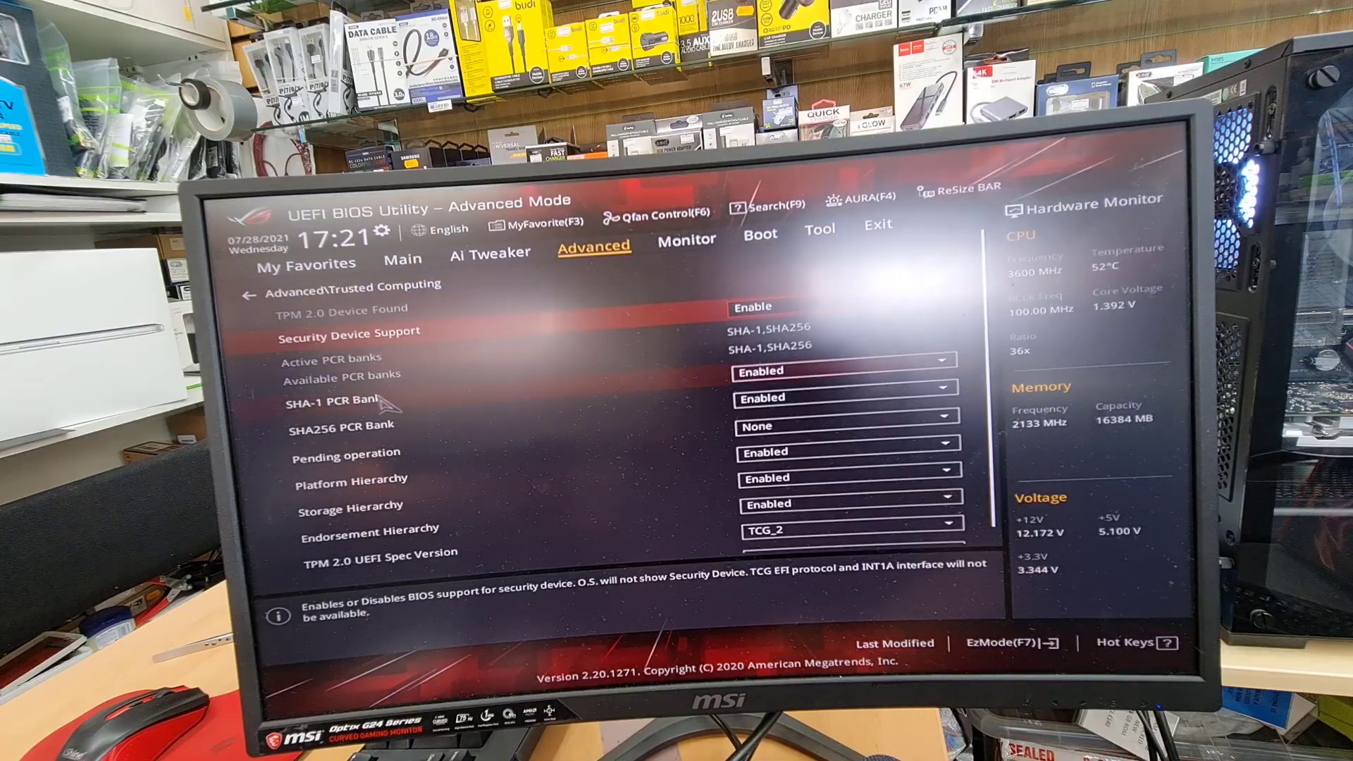
pyautogui.moveTo(759, 235)
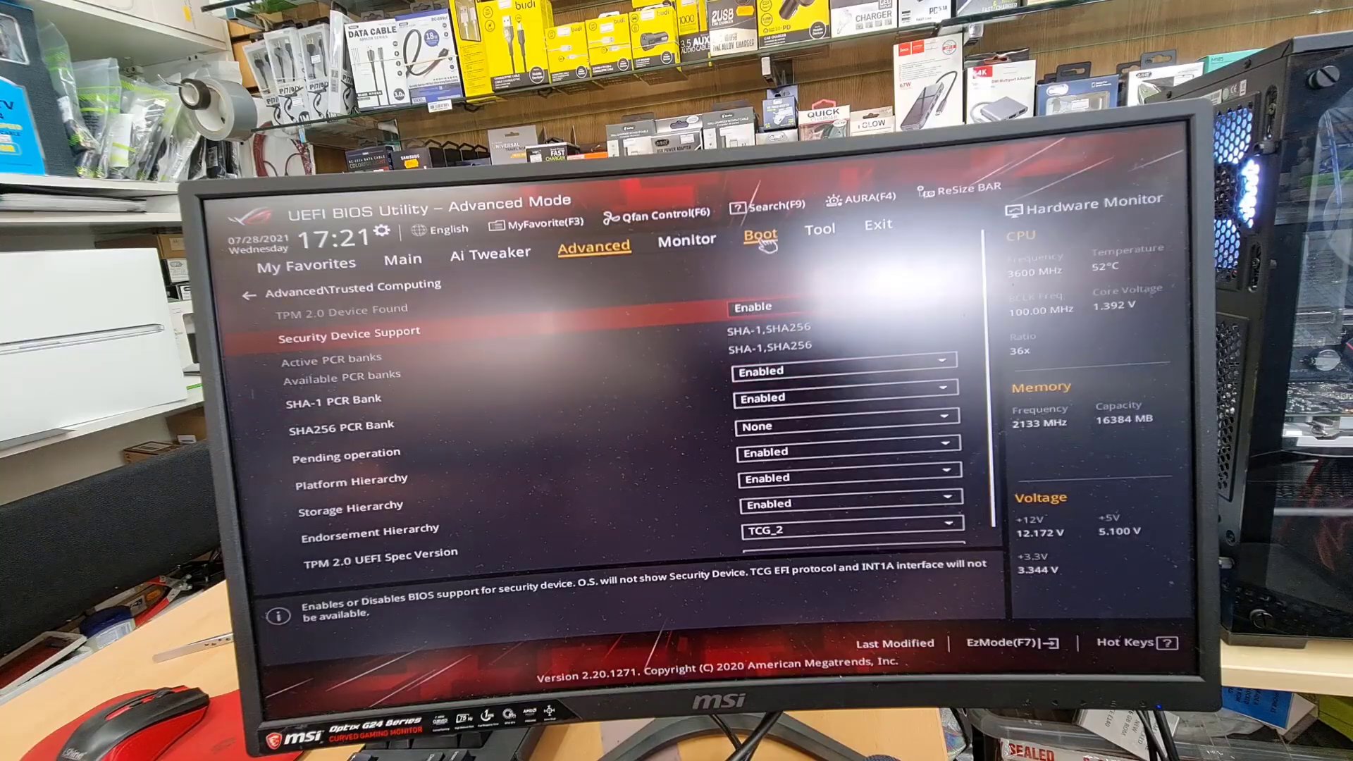
pyautogui.click(760, 234)
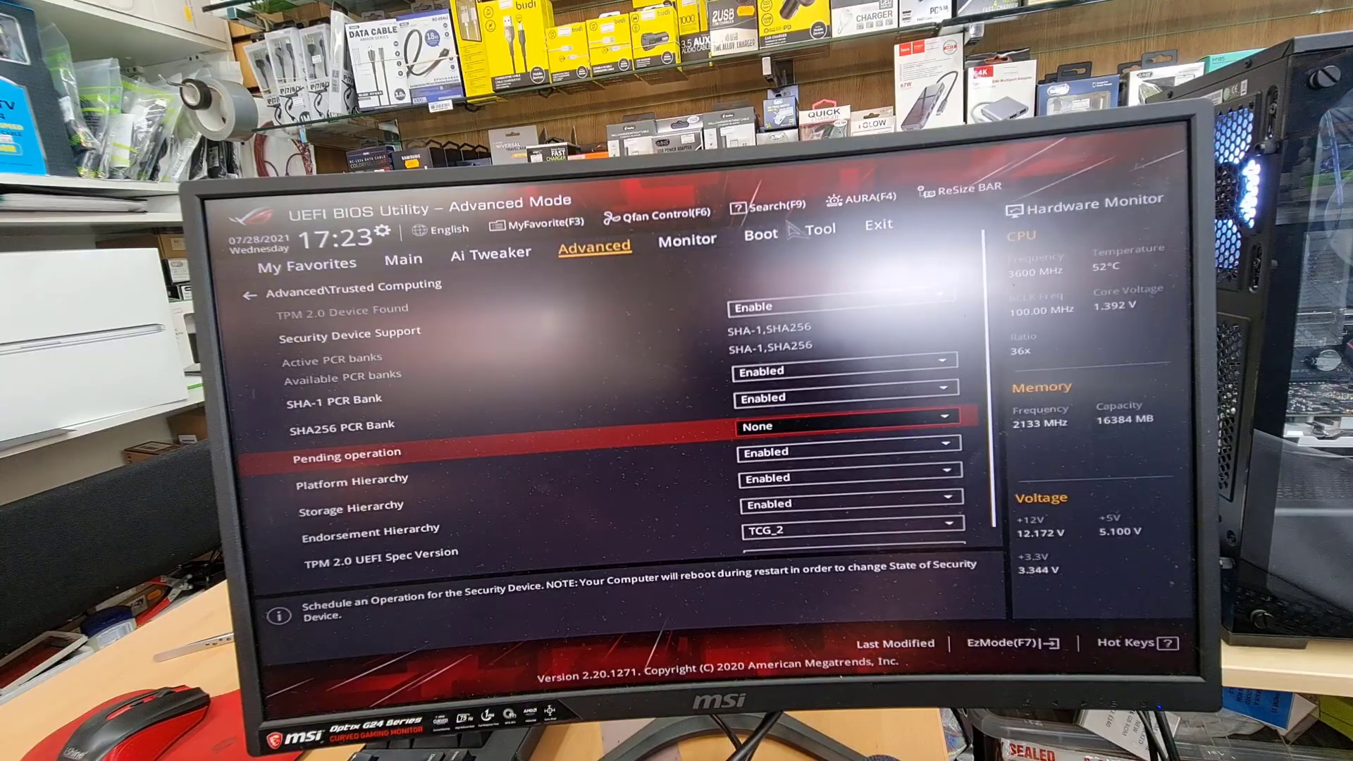
# Return to the Boot overview and switch to EZ Mode
pyautogui.click(760, 234)
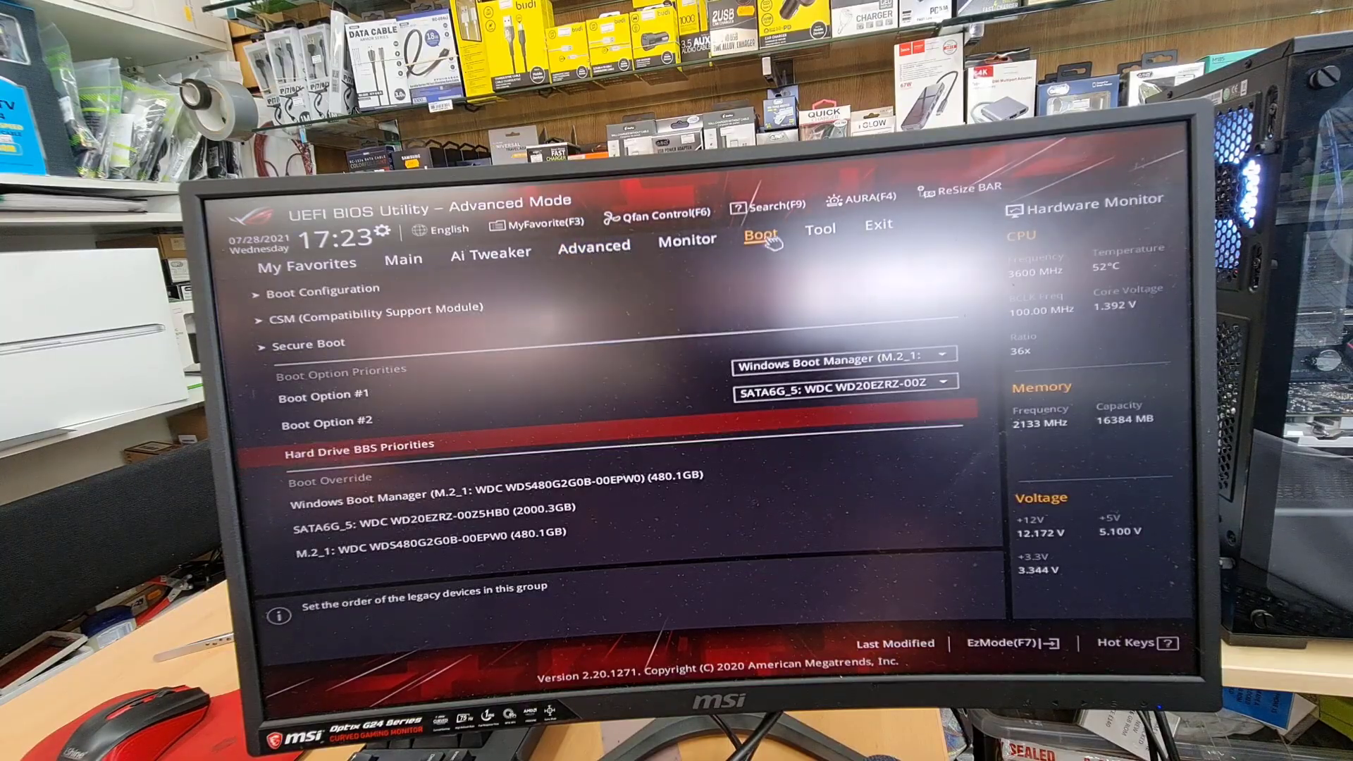
pyautogui.moveTo(311, 346)
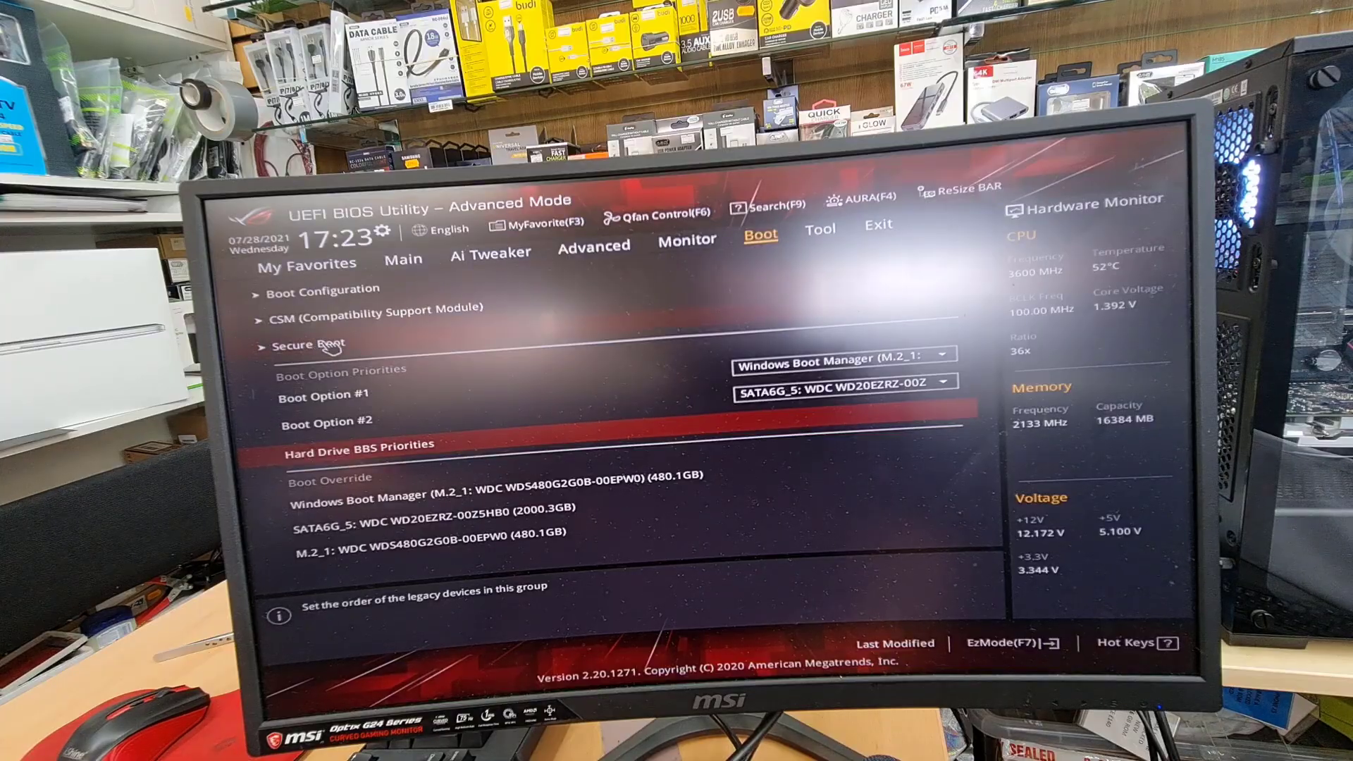
pyautogui.click(307, 344)
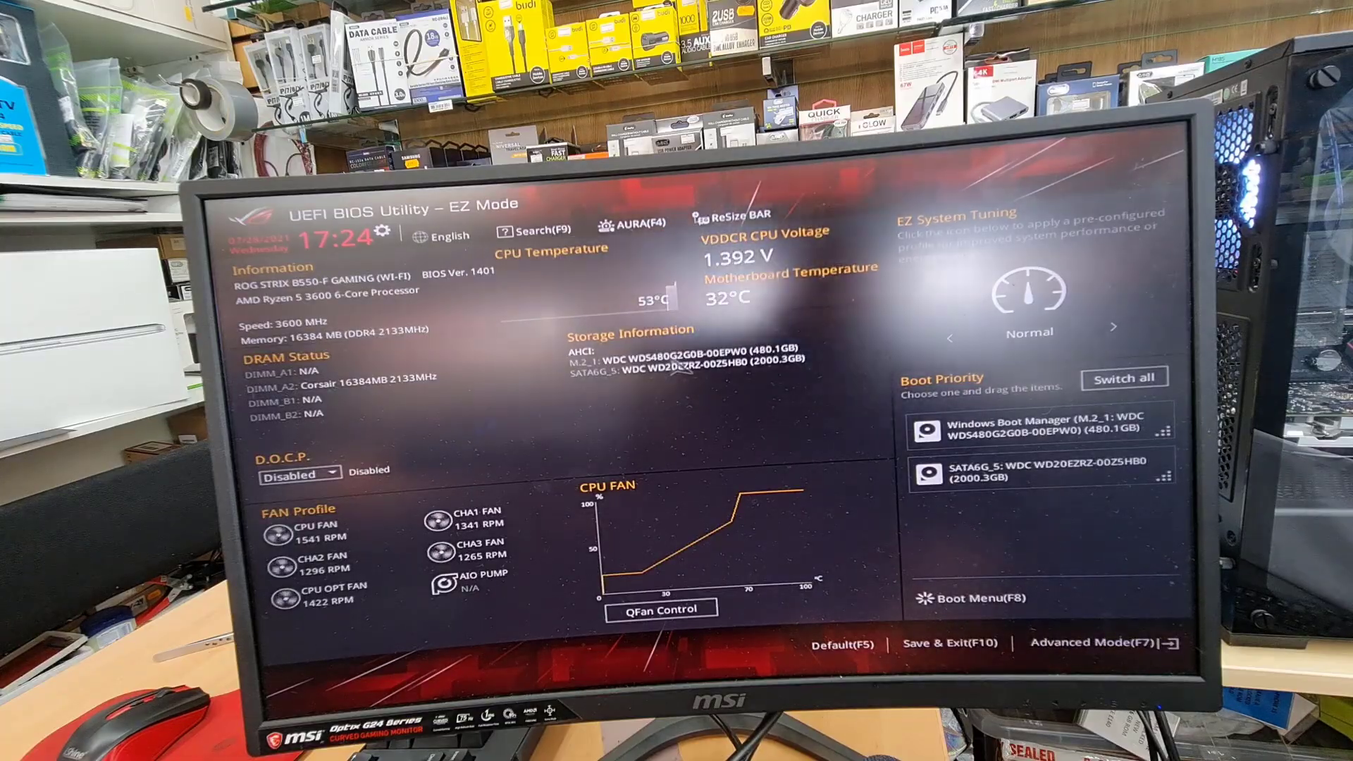
pyautogui.moveTo(661, 609)
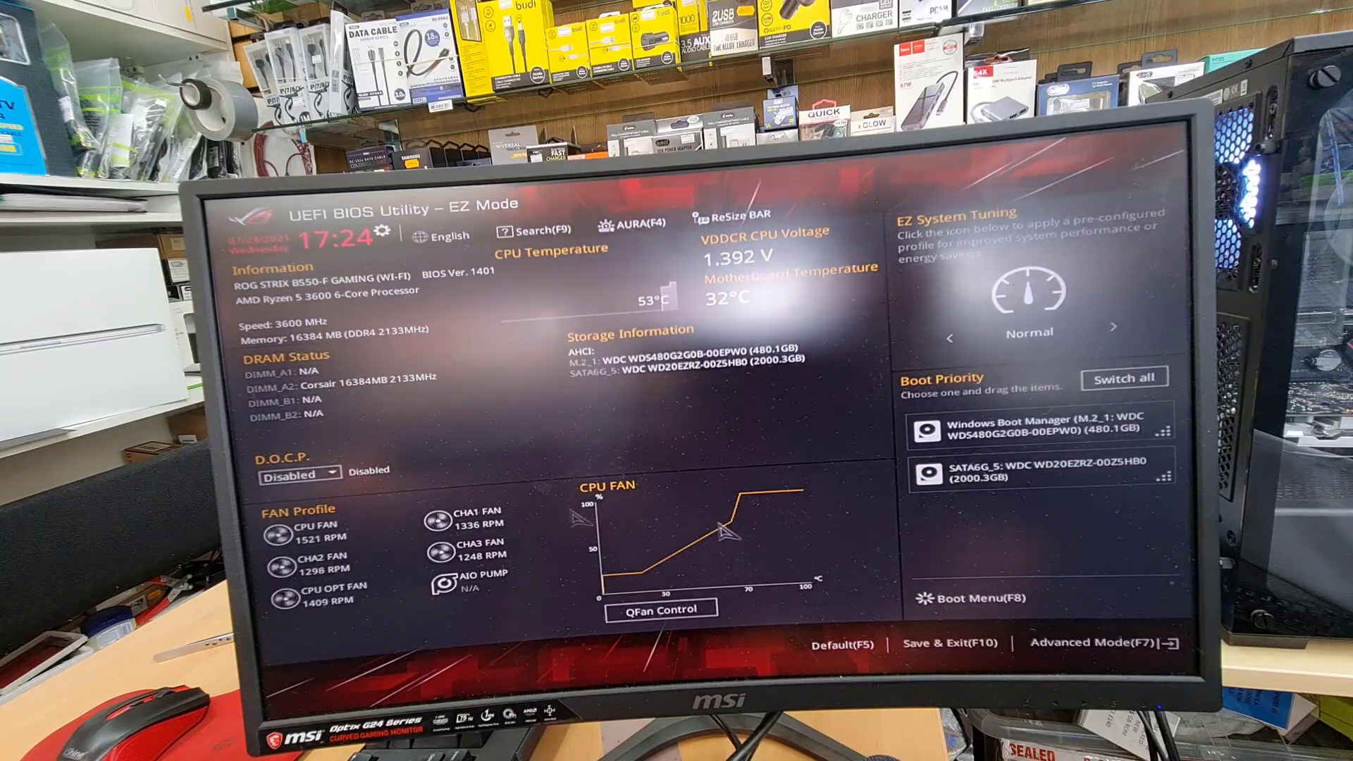
pyautogui.moveTo(966, 599)
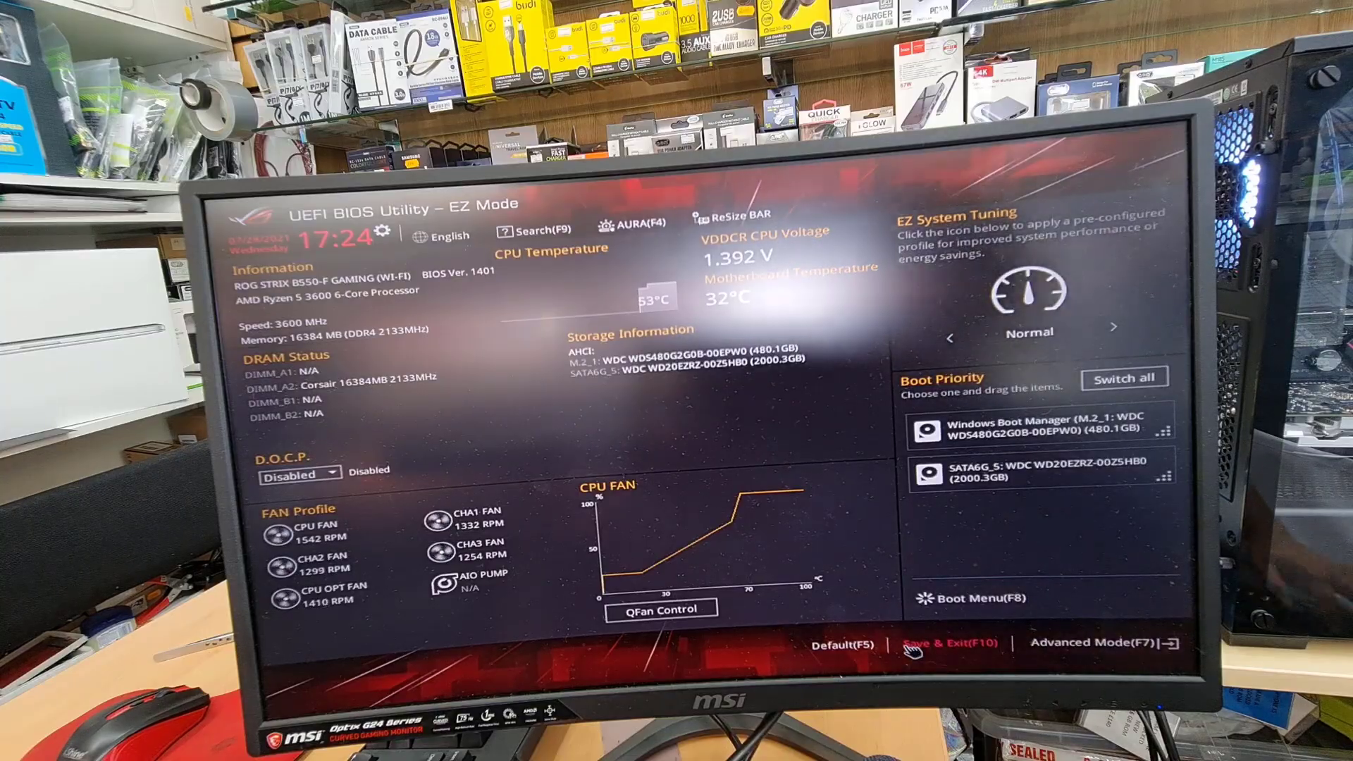
# Save the configuration with Save & Exit (F10) and confirm the reset
pyautogui.click(949, 643)
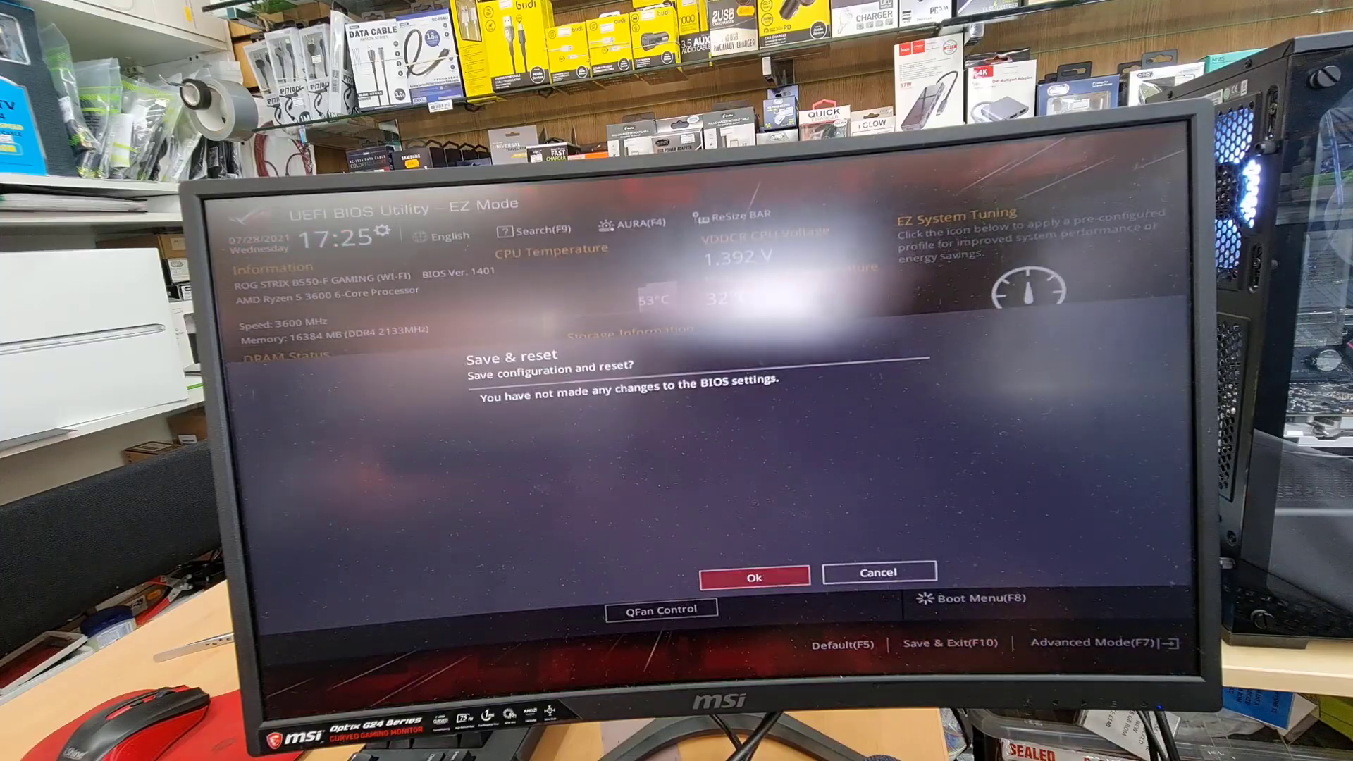
pyautogui.click(752, 576)
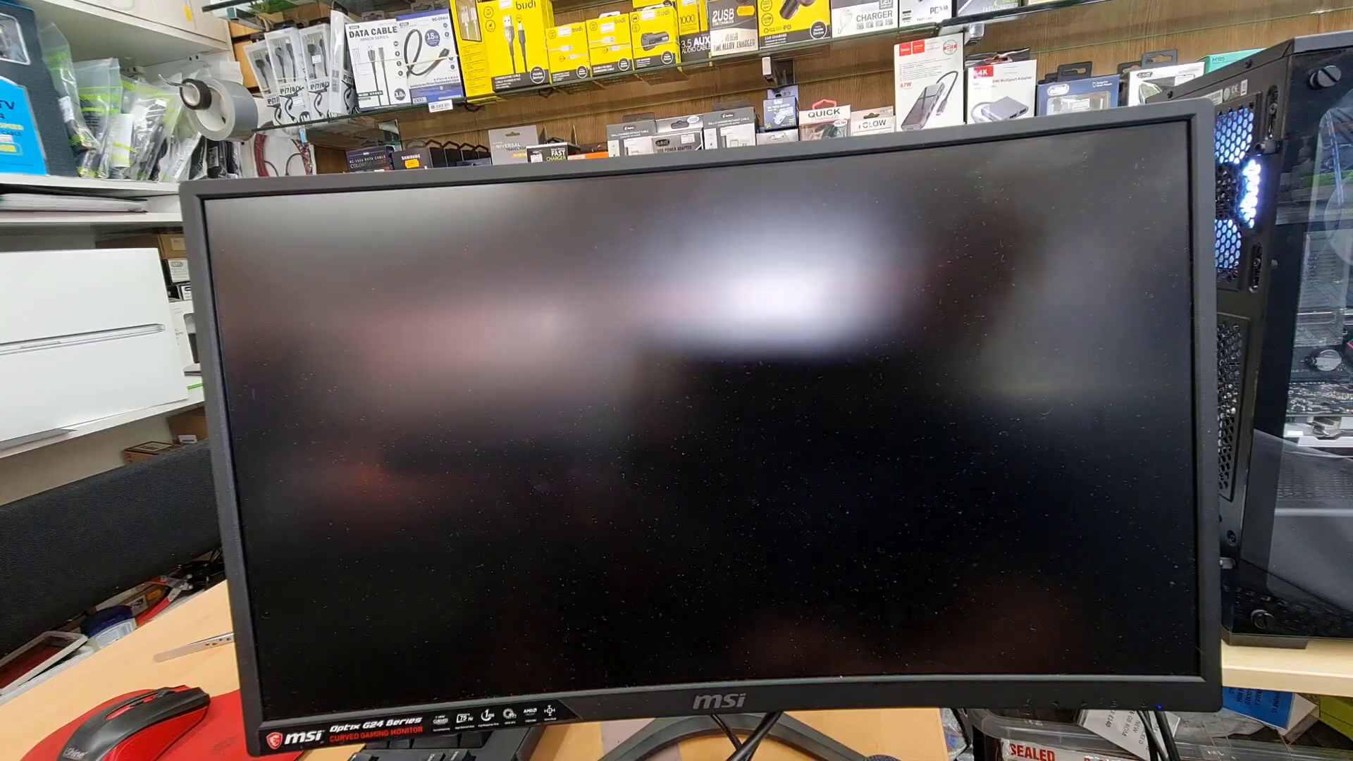